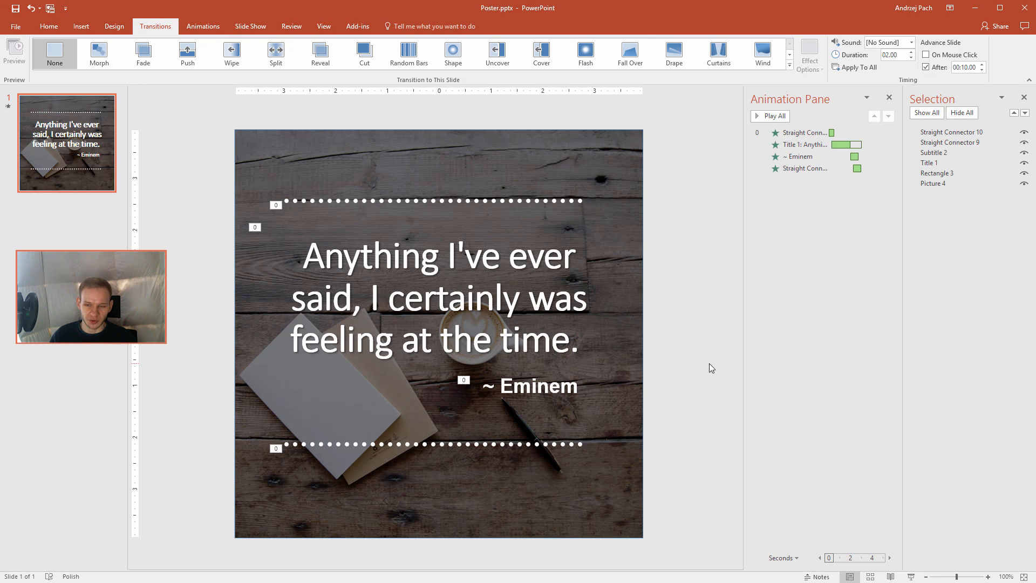
{"action": "mouse_move", "coordinate": [215, 135]}
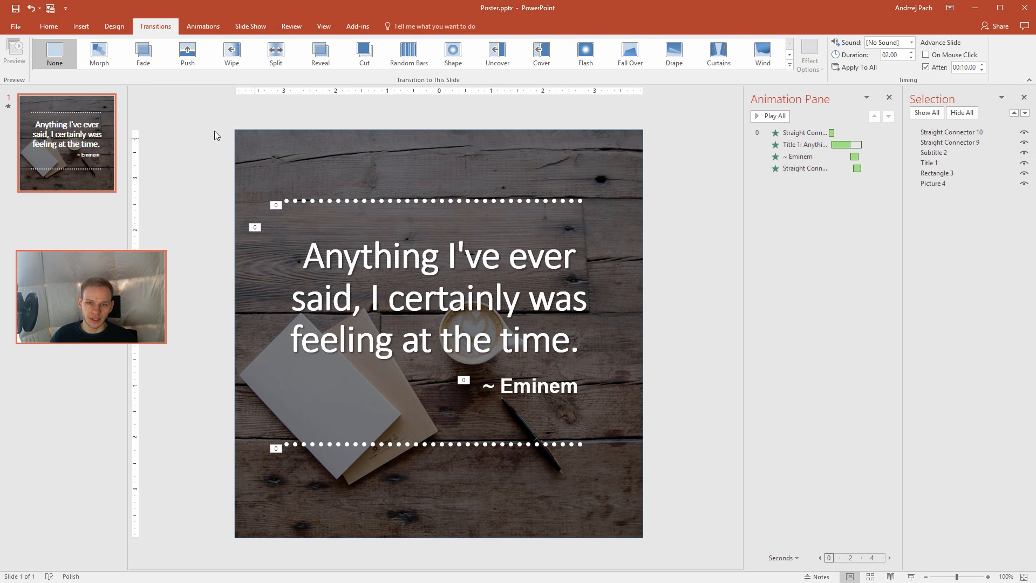
{"action": "mouse_move", "coordinate": [622, 370]}
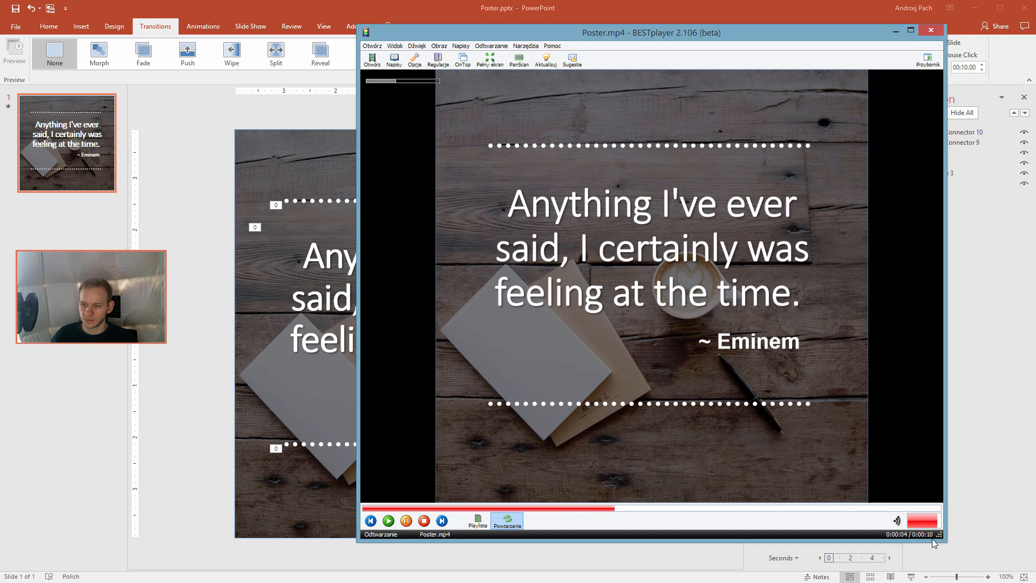
Step: Close the Poster.mp4 video player and return to the unanimated poster slide
{"action": "left_click", "coordinate": [930, 29]}
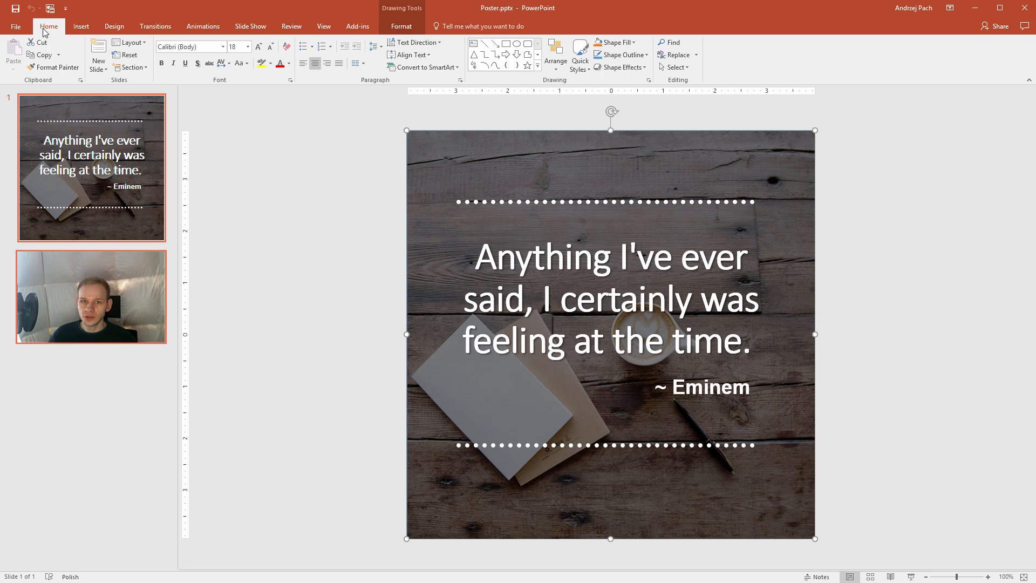
Step: Open the Selection Pane and select Straight Connector 9 and Straight Connector 10 together
{"action": "left_click", "coordinate": [676, 67]}
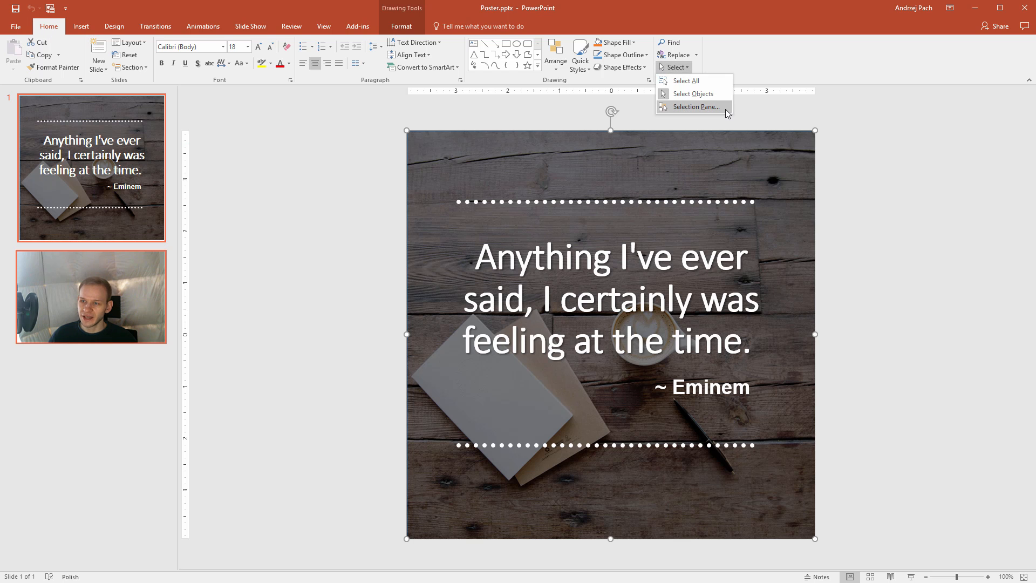
{"action": "left_click", "coordinate": [696, 106]}
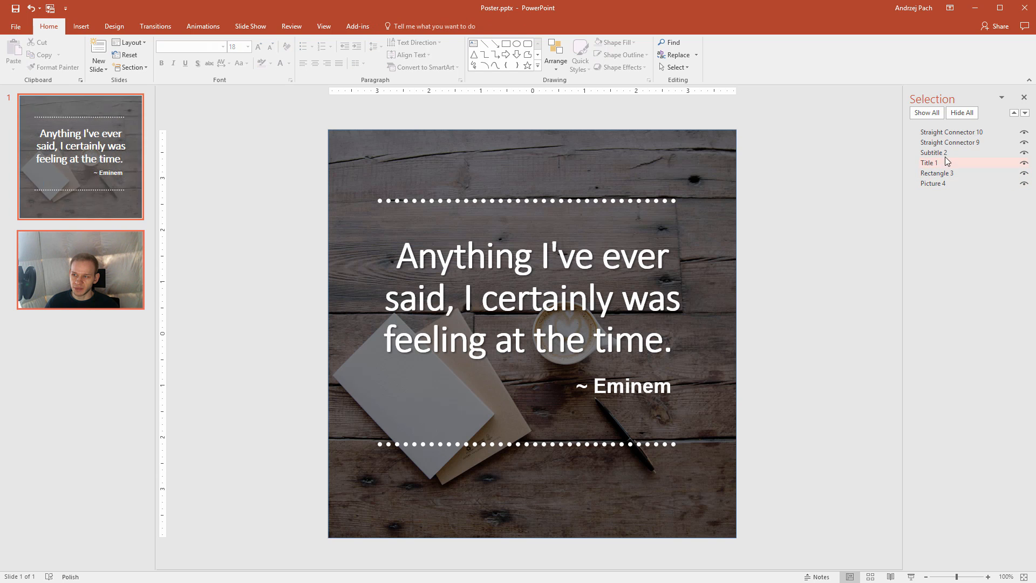
{"action": "left_click", "coordinate": [952, 132]}
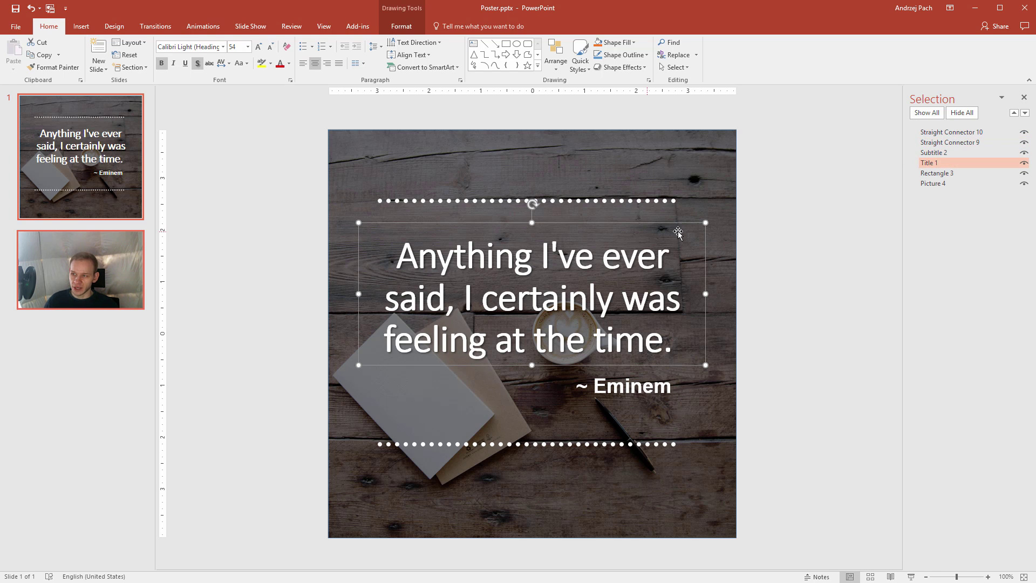
{"action": "left_click", "coordinate": [952, 132]}
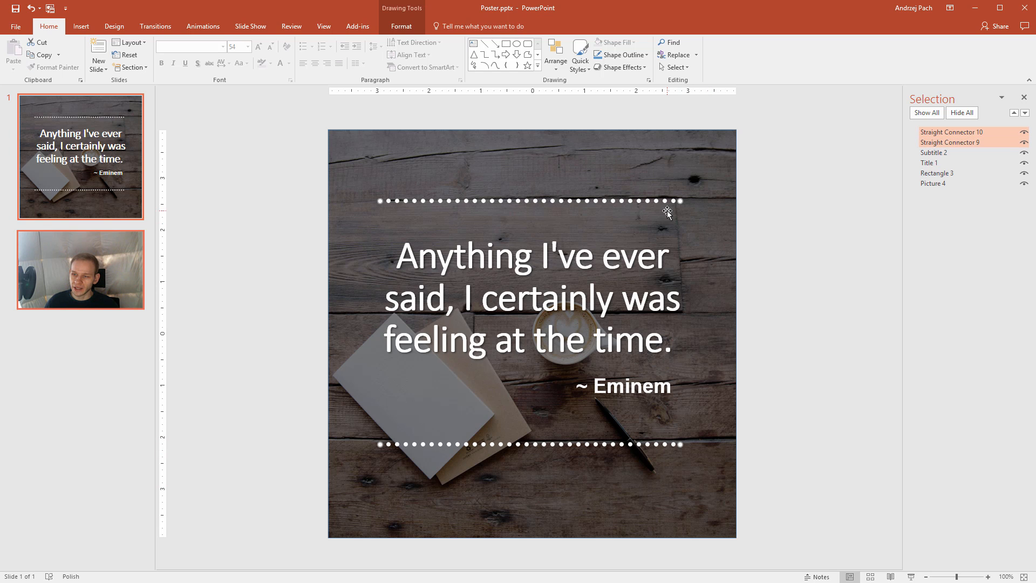
{"action": "left_click", "coordinate": [950, 142]}
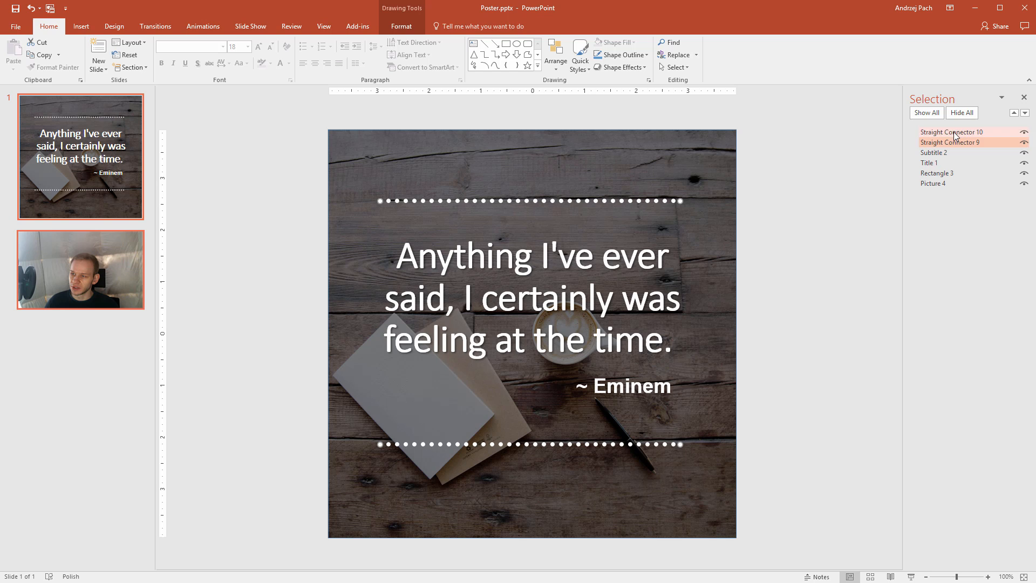
Step: Add the Strips entrance effect to both dotted lines through More Entrance Effects
{"action": "left_click", "coordinate": [203, 25]}
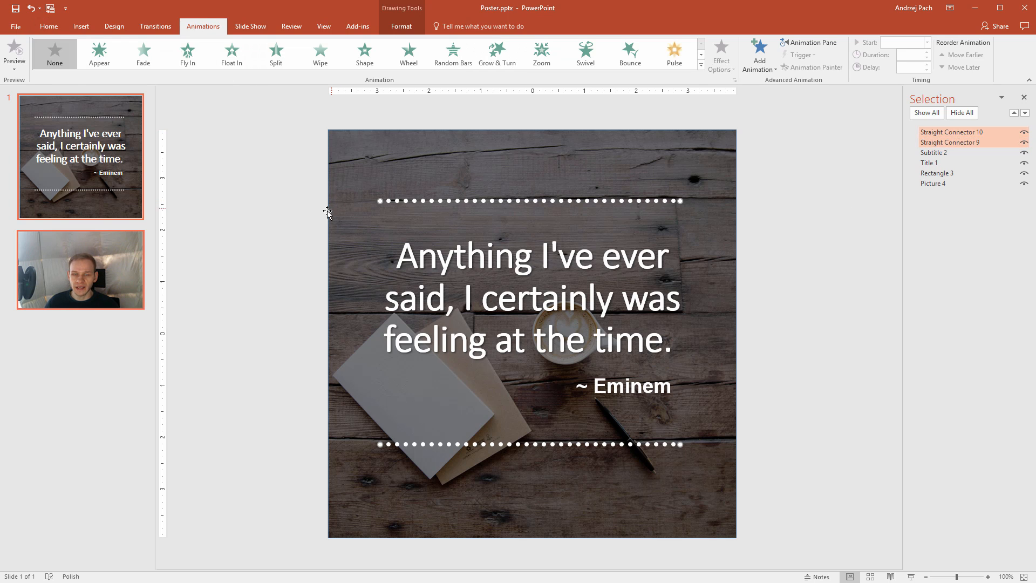
{"action": "mouse_move", "coordinate": [674, 200]}
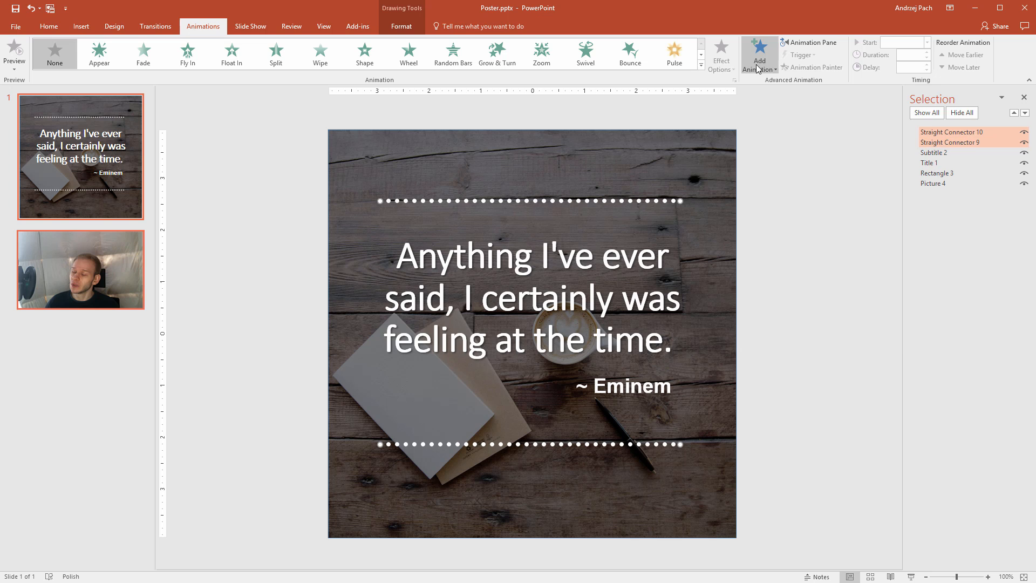
{"action": "left_click", "coordinate": [758, 52]}
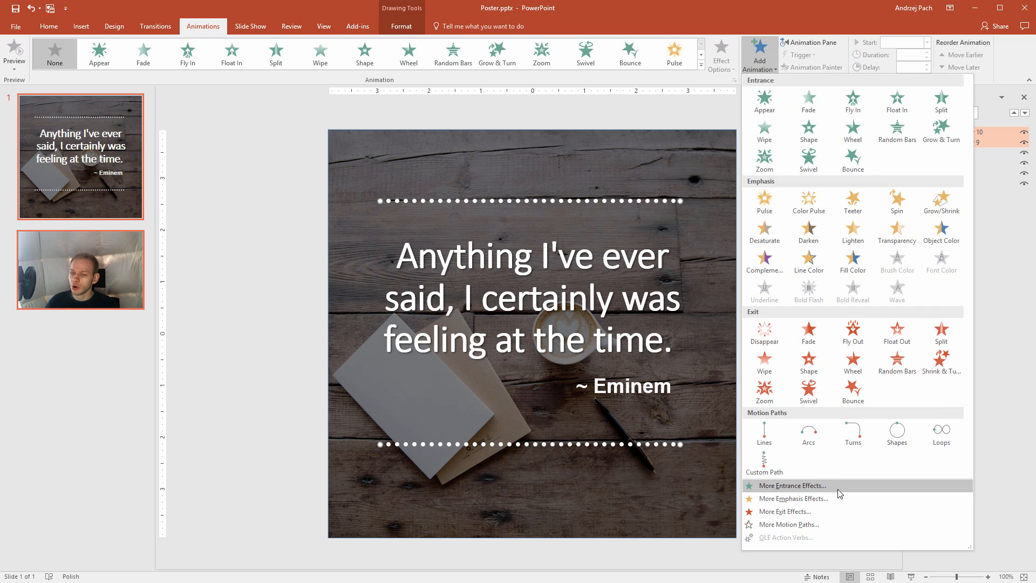
{"action": "left_click", "coordinate": [792, 486]}
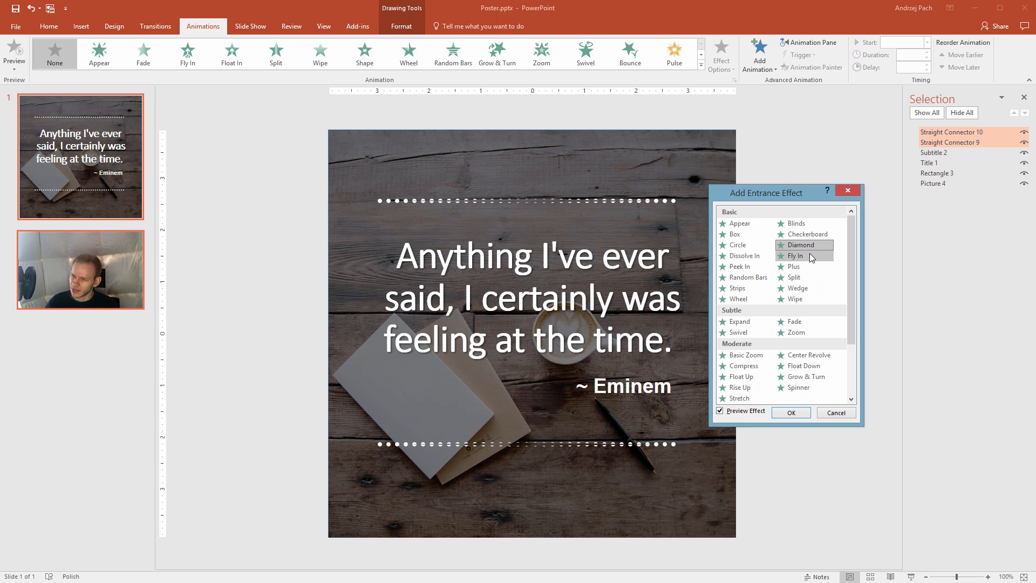
{"action": "left_click", "coordinate": [806, 234]}
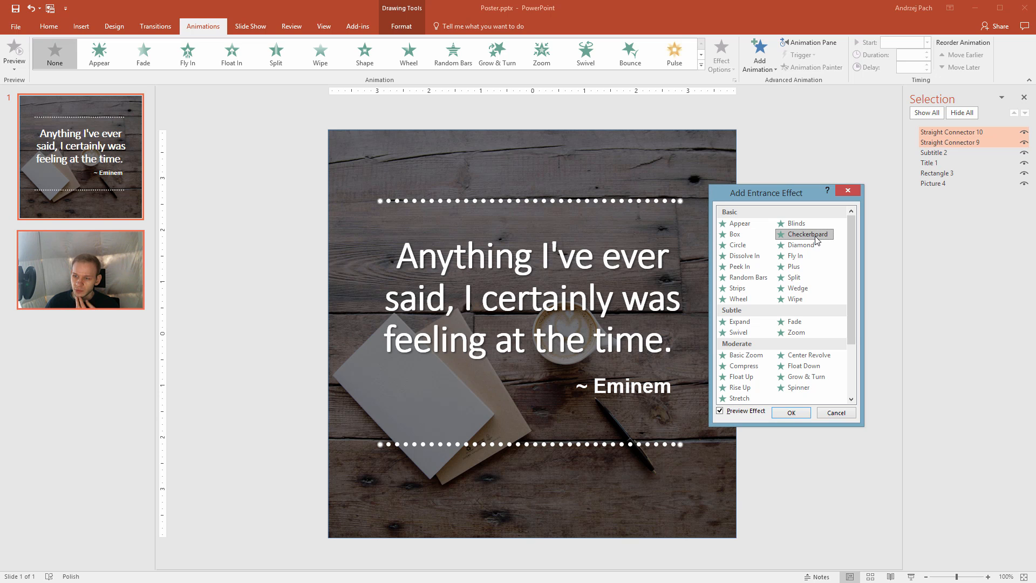
{"action": "mouse_move", "coordinate": [363, 187]}
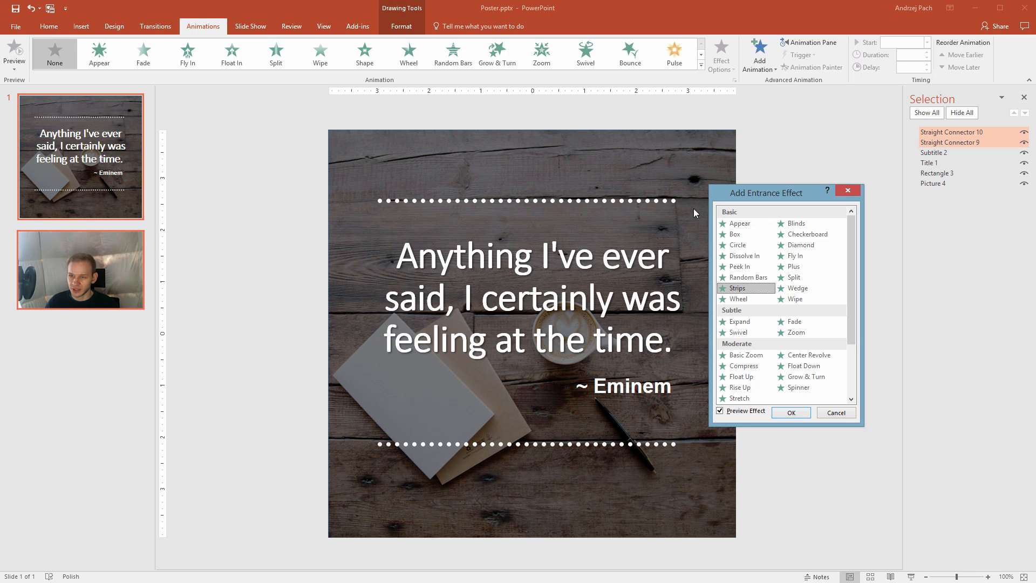
{"action": "mouse_move", "coordinate": [760, 296]}
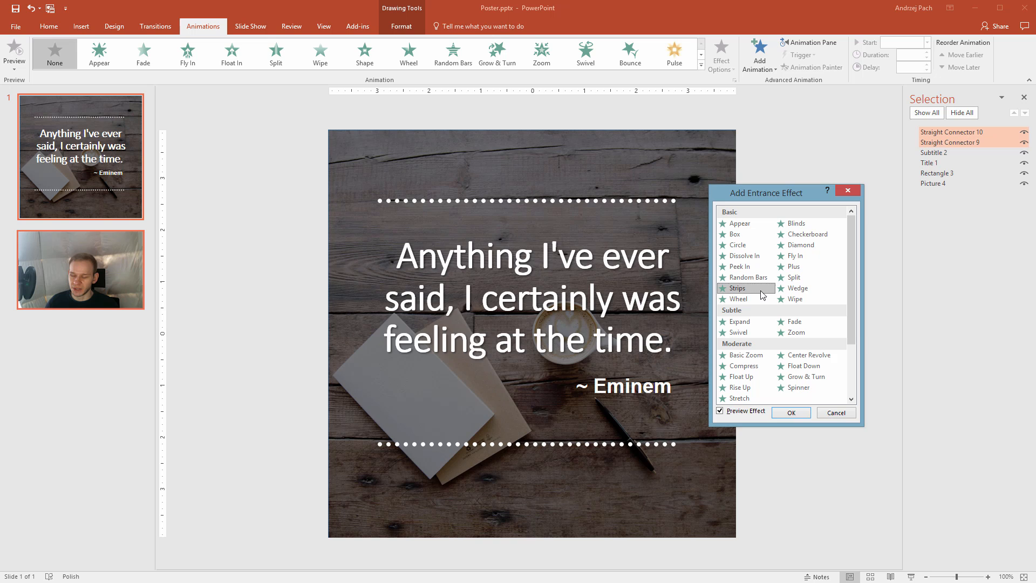
{"action": "left_click", "coordinate": [791, 412]}
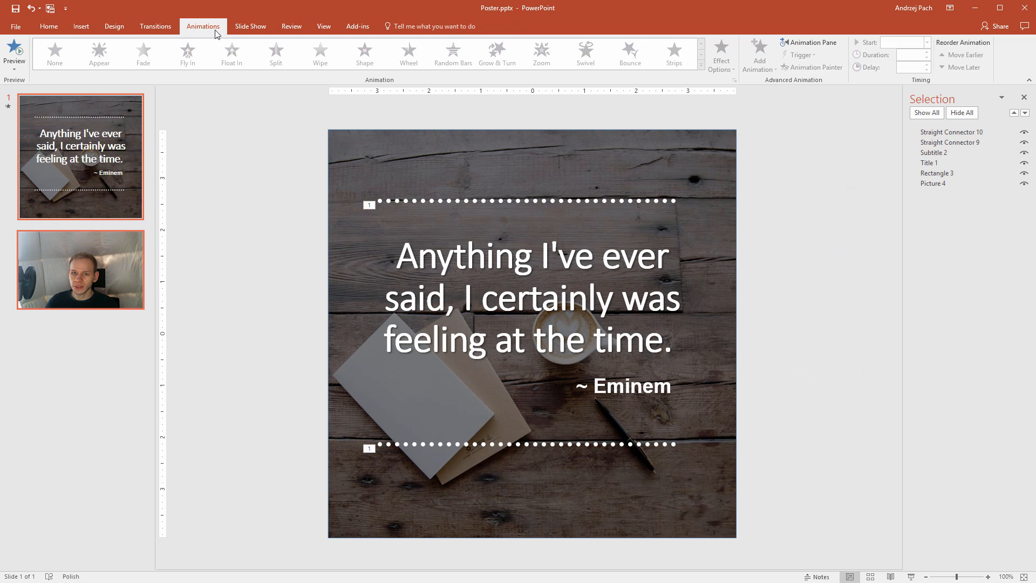
Step: Set the dotted lines' Strips animations to start With Previous in the Animation Pane
{"action": "left_click", "coordinate": [811, 42]}
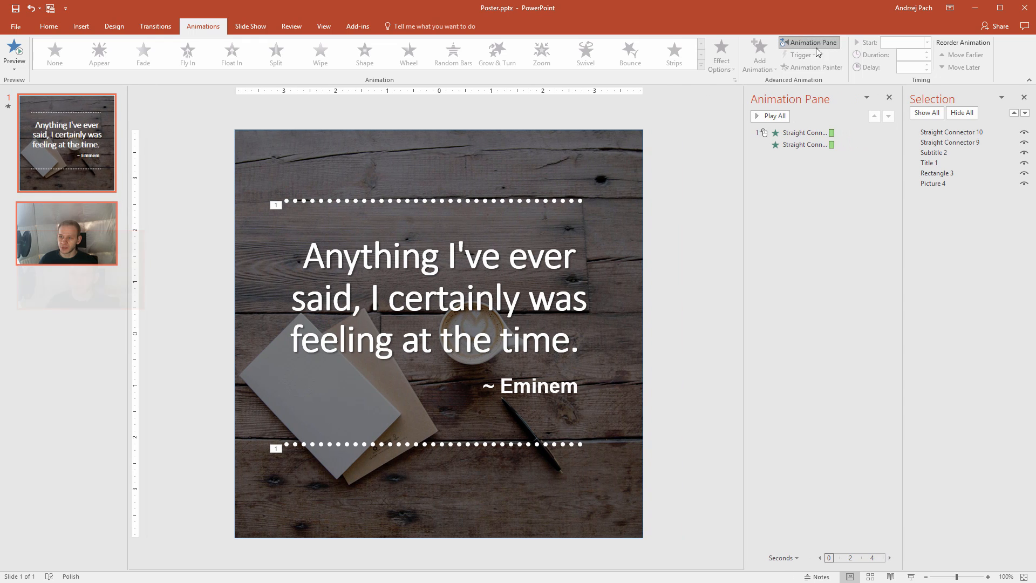
{"action": "left_click", "coordinate": [803, 133]}
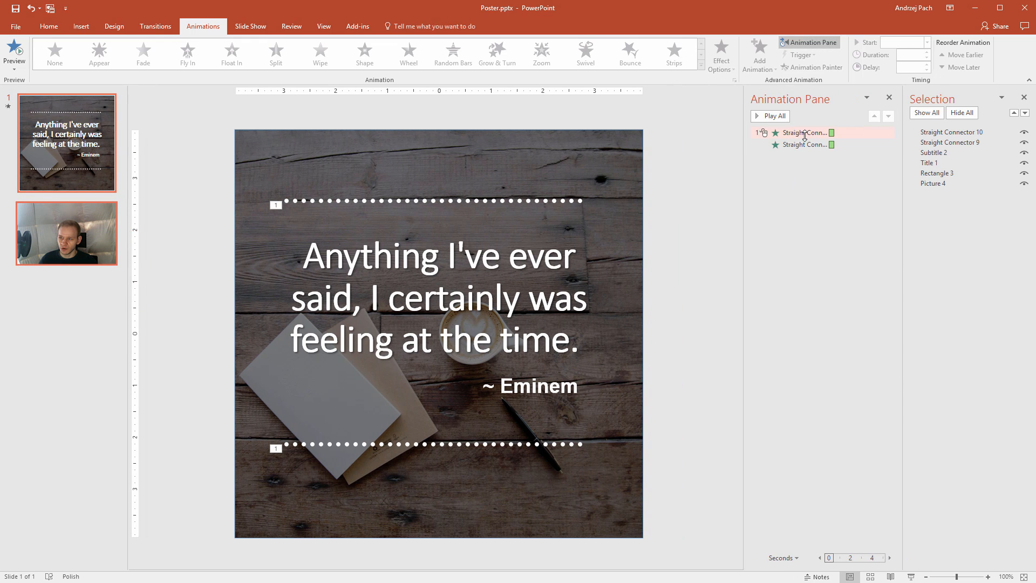
{"action": "left_click", "coordinate": [888, 132]}
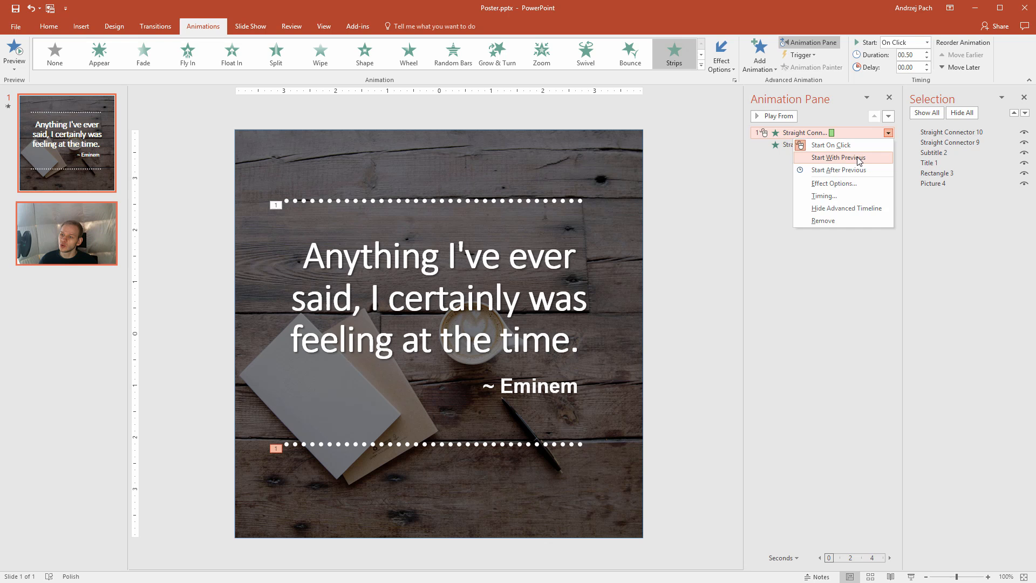
{"action": "left_click", "coordinate": [843, 157]}
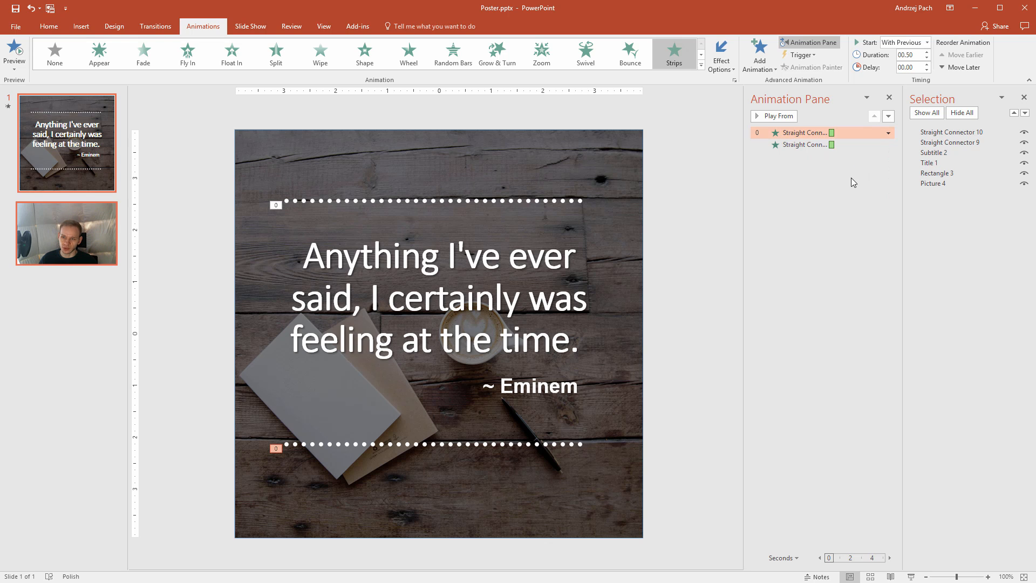
Step: Give each dotted line its own strip direction, preview, and delay the second line slightly
{"action": "left_click", "coordinate": [325, 201]}
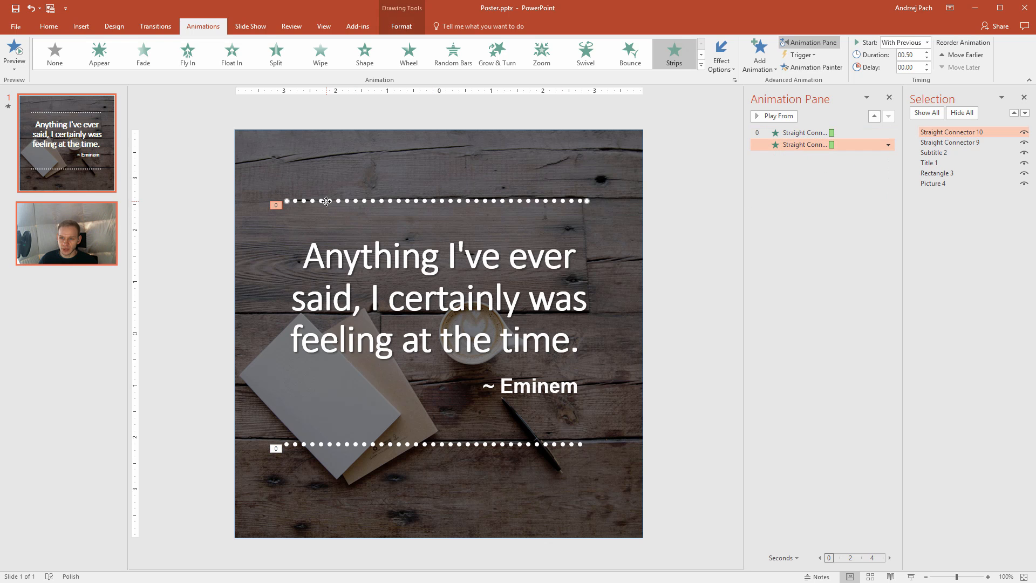
{"action": "mouse_move", "coordinate": [672, 106]}
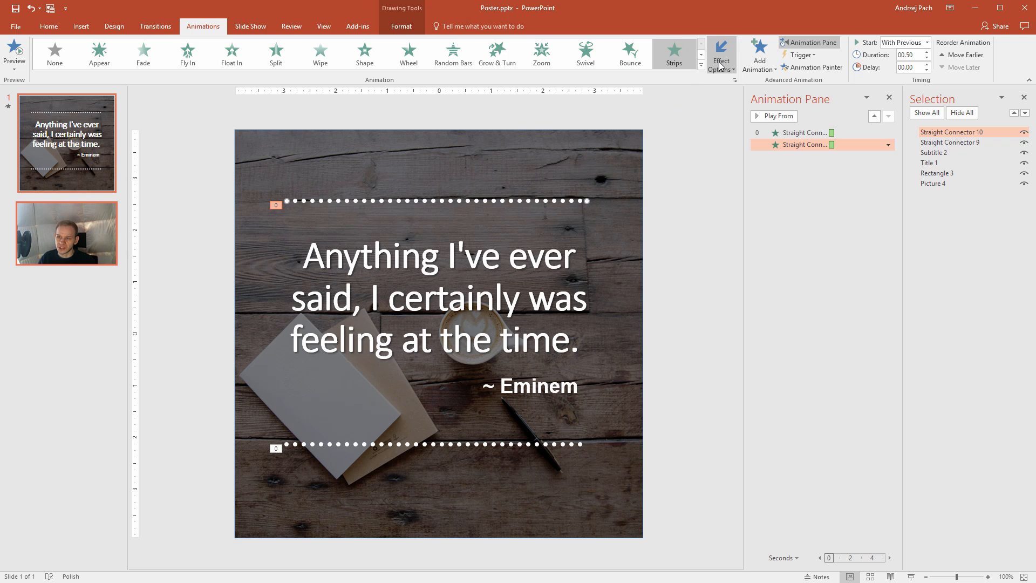
{"action": "left_click", "coordinate": [720, 52]}
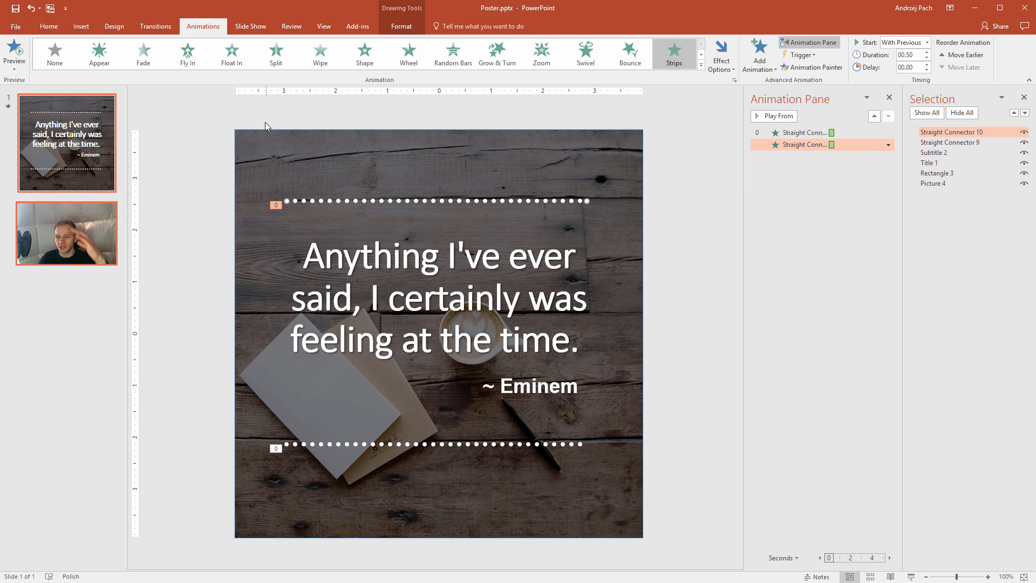
{"action": "mouse_move", "coordinate": [346, 250]}
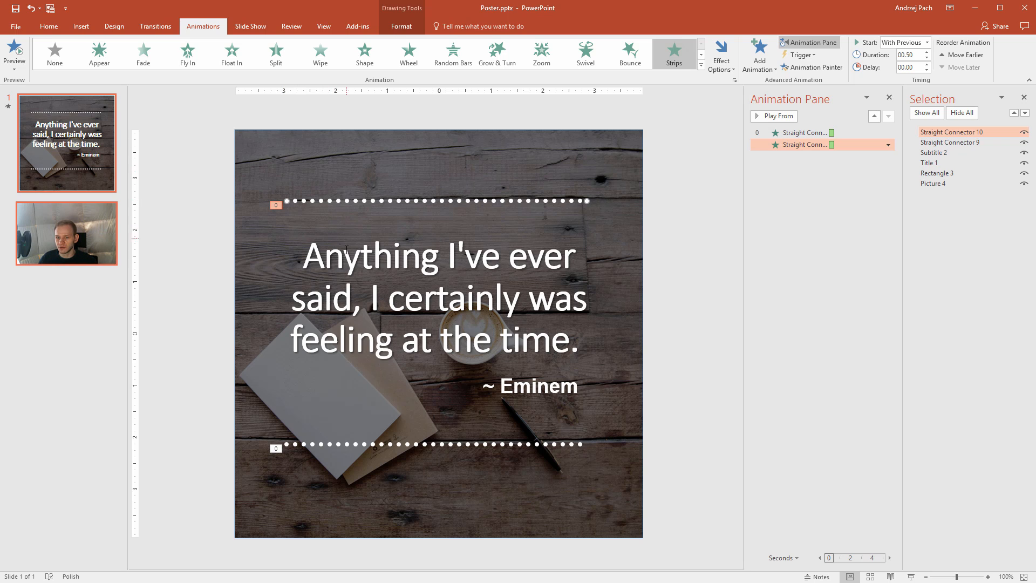
{"action": "mouse_move", "coordinate": [267, 419]}
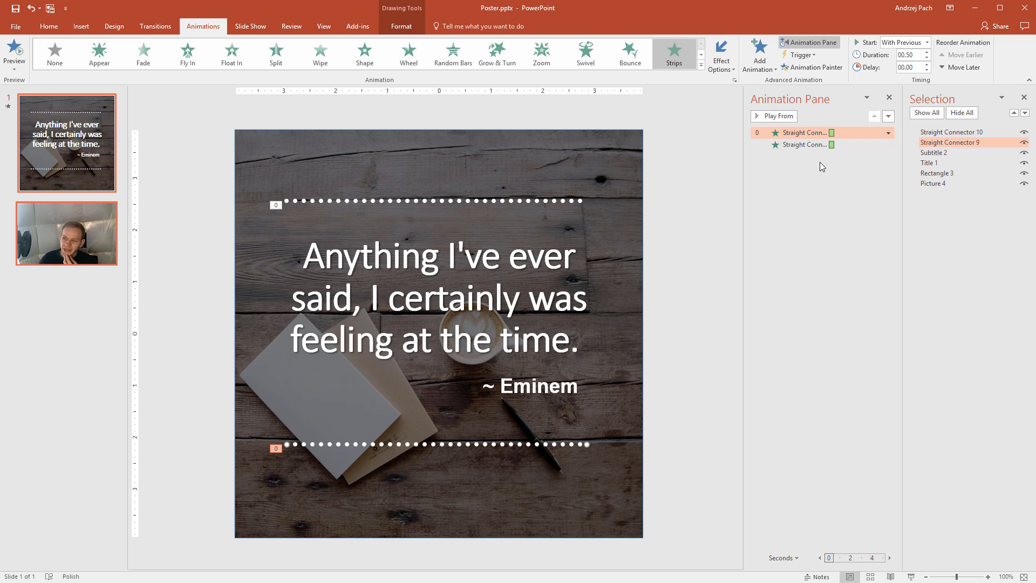
{"action": "left_click", "coordinate": [774, 116]}
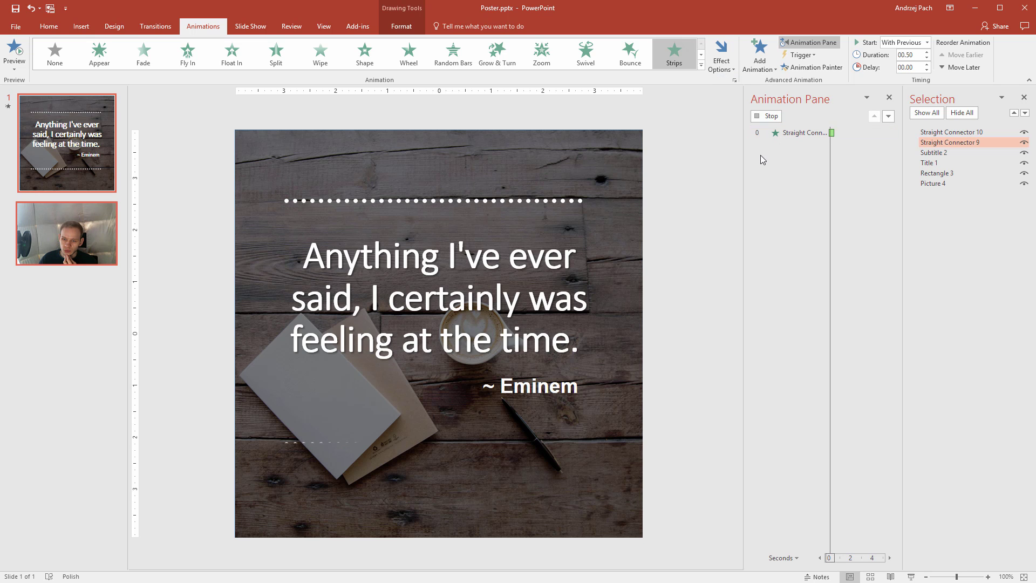
{"action": "left_click", "coordinate": [721, 52]}
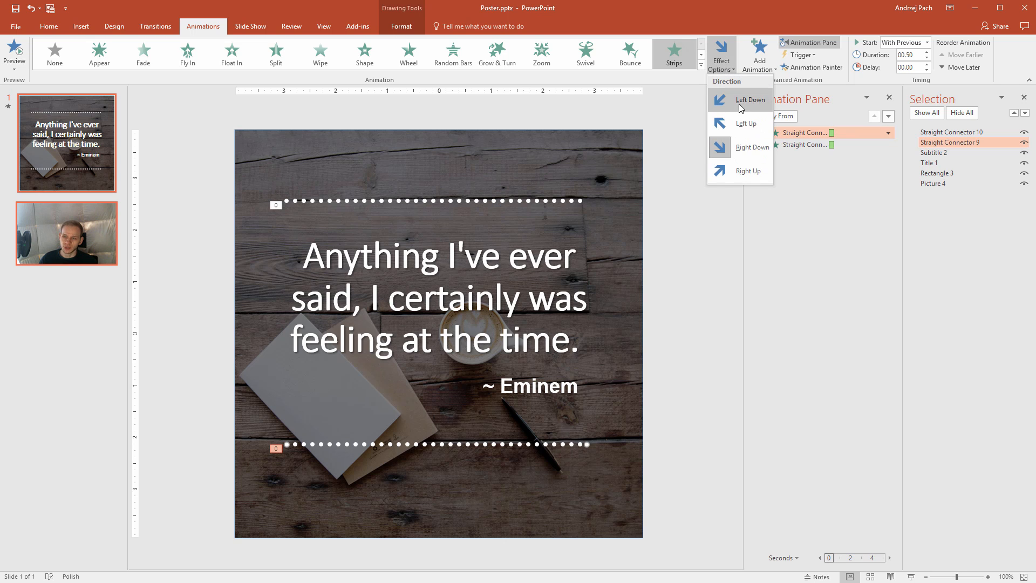
{"action": "left_click", "coordinate": [740, 100]}
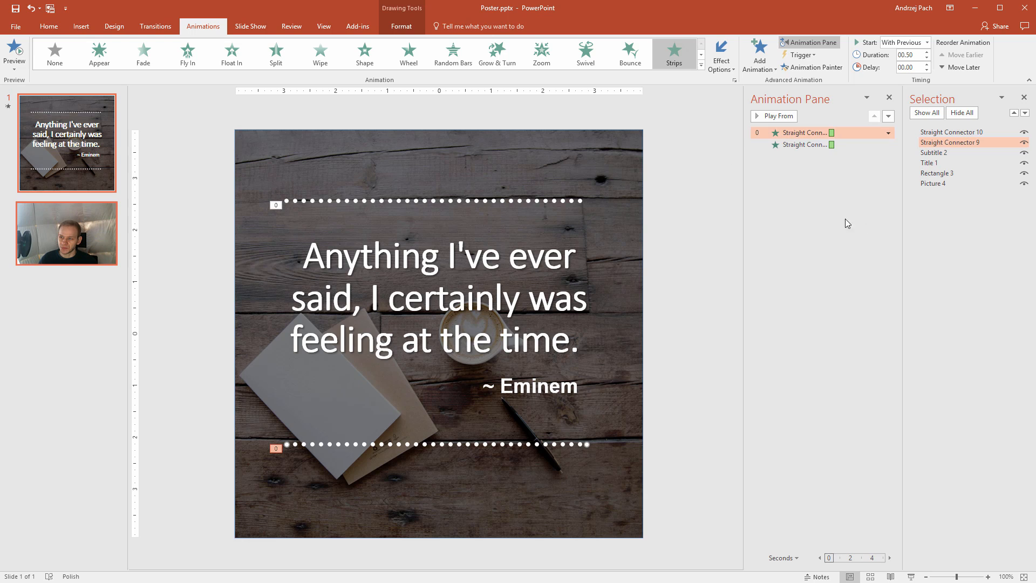
{"action": "left_click", "coordinate": [818, 145]}
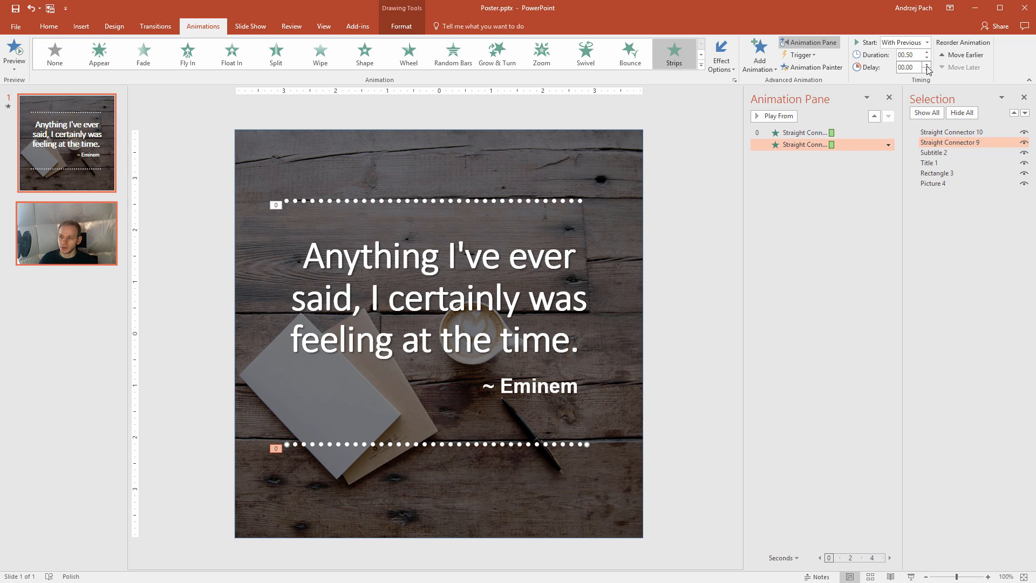
{"action": "left_click", "coordinate": [926, 65]}
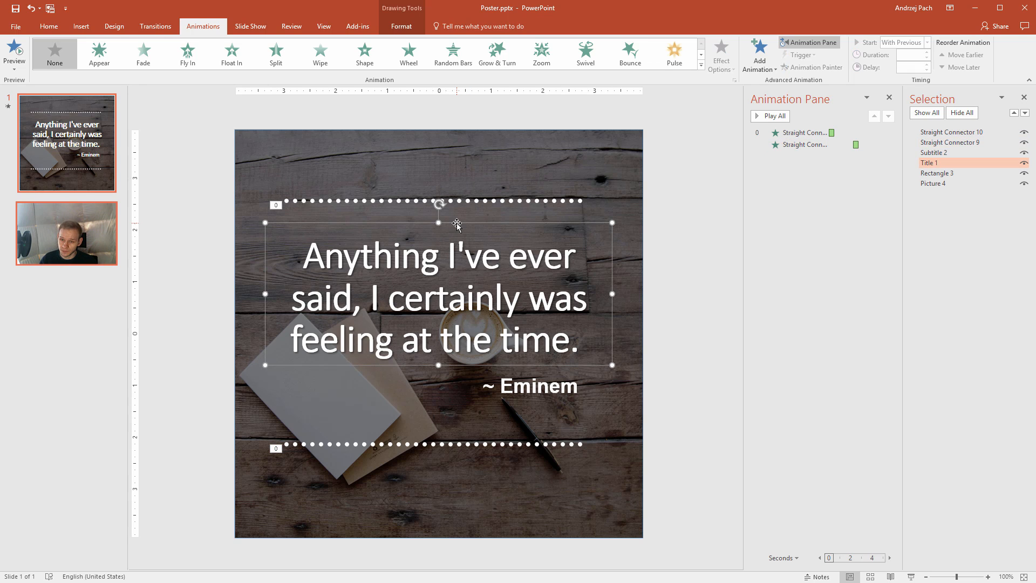
Step: Apply the Fade entrance animation to the quote title placeholder
{"action": "left_click", "coordinate": [143, 54]}
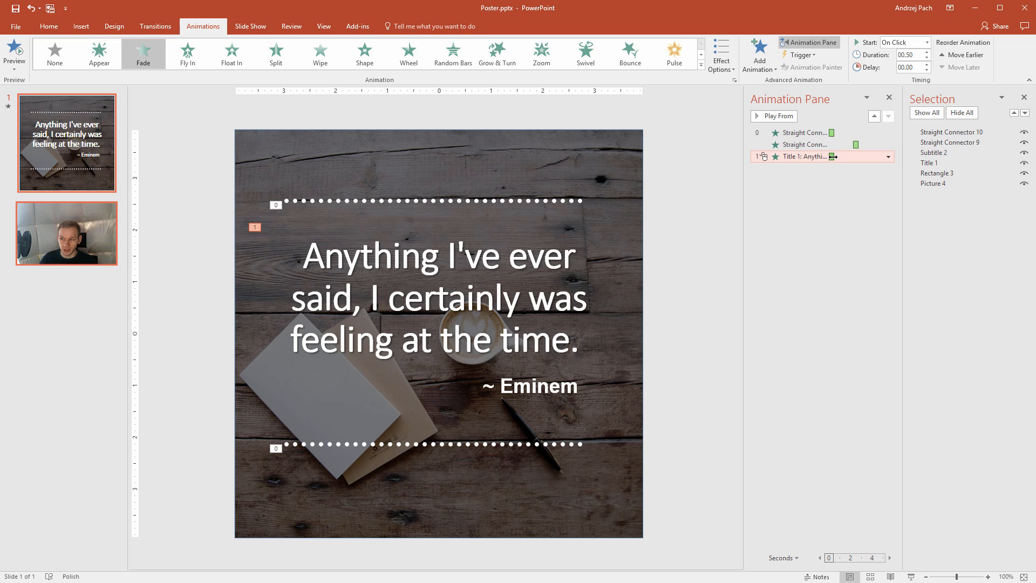
{"action": "left_click", "coordinate": [889, 157]}
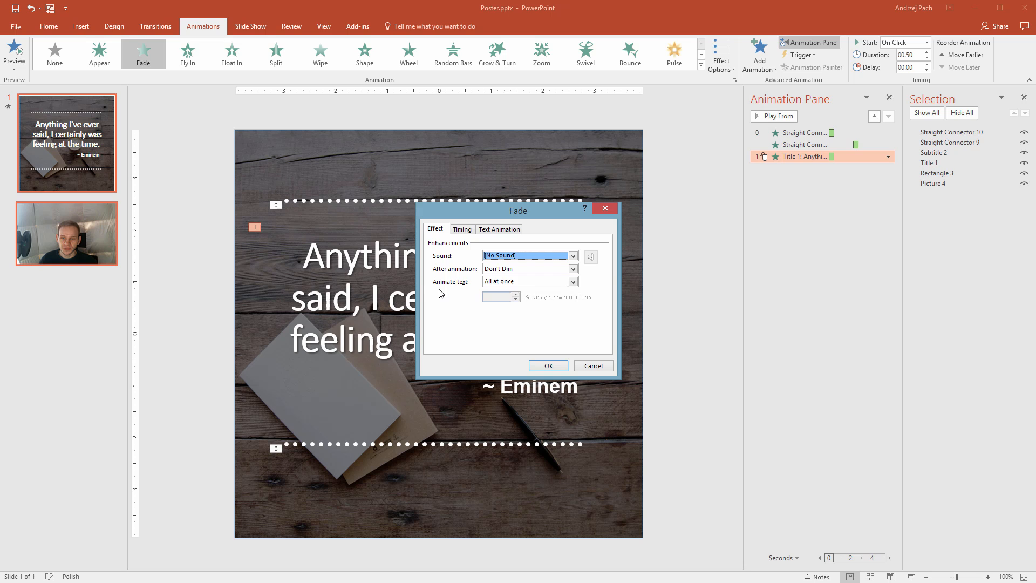
{"action": "mouse_move", "coordinate": [469, 293]}
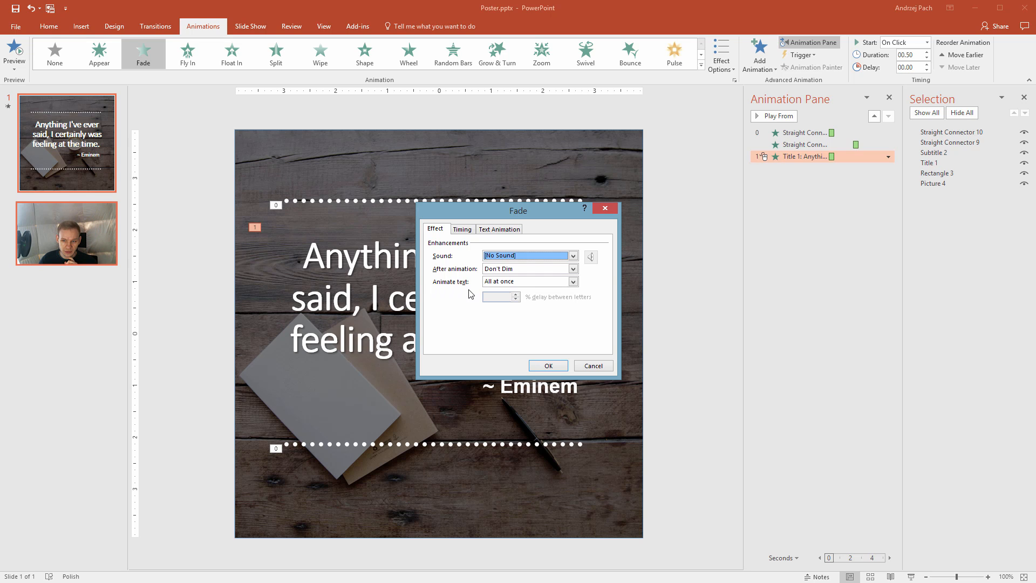
Step: Set the quote's Fade to animate By word with a 5% delay between words
{"action": "left_click", "coordinate": [573, 281]}
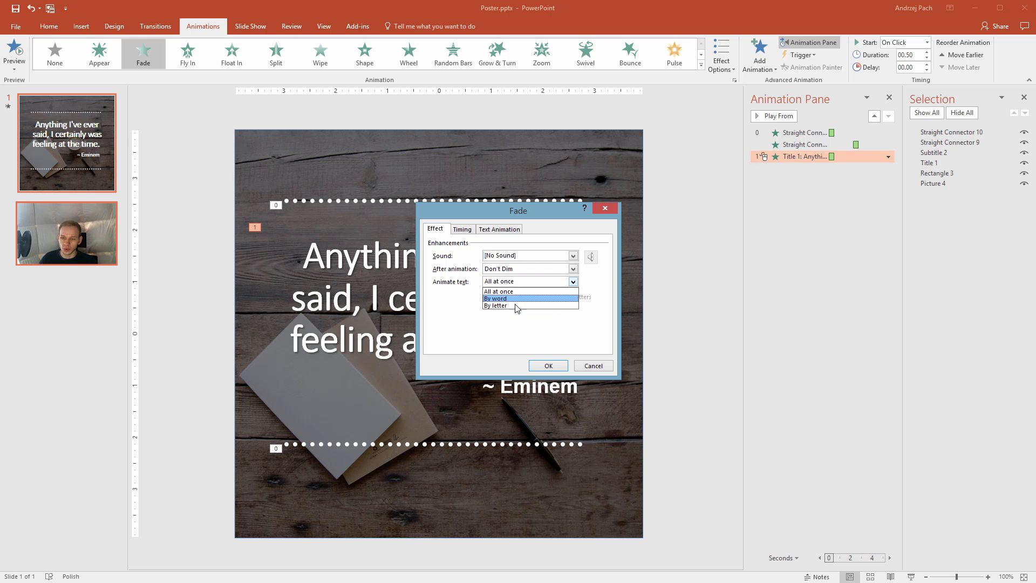
{"action": "left_click", "coordinate": [496, 298]}
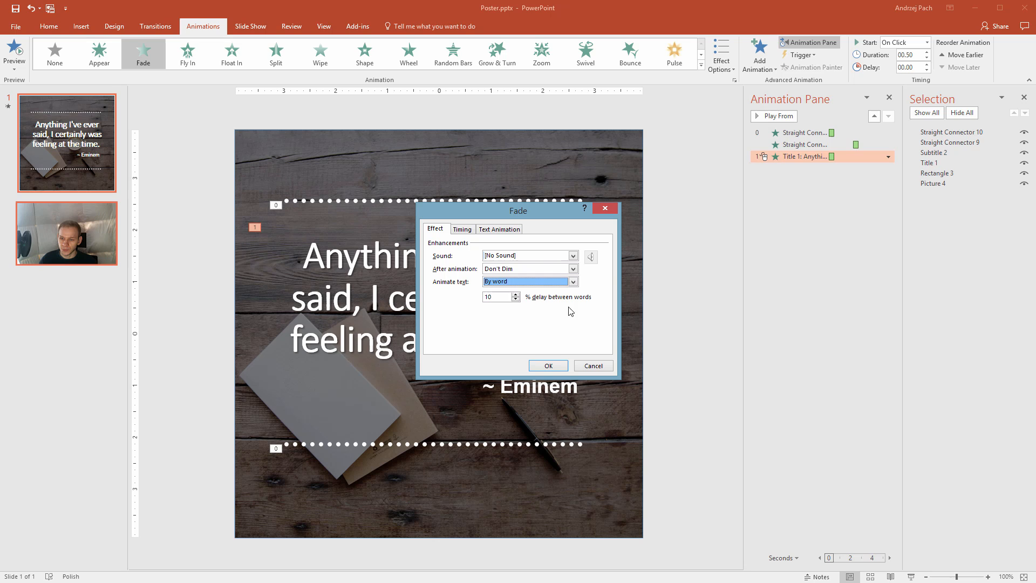
{"action": "mouse_move", "coordinate": [518, 306]}
{"action": "type", "text": "5"}
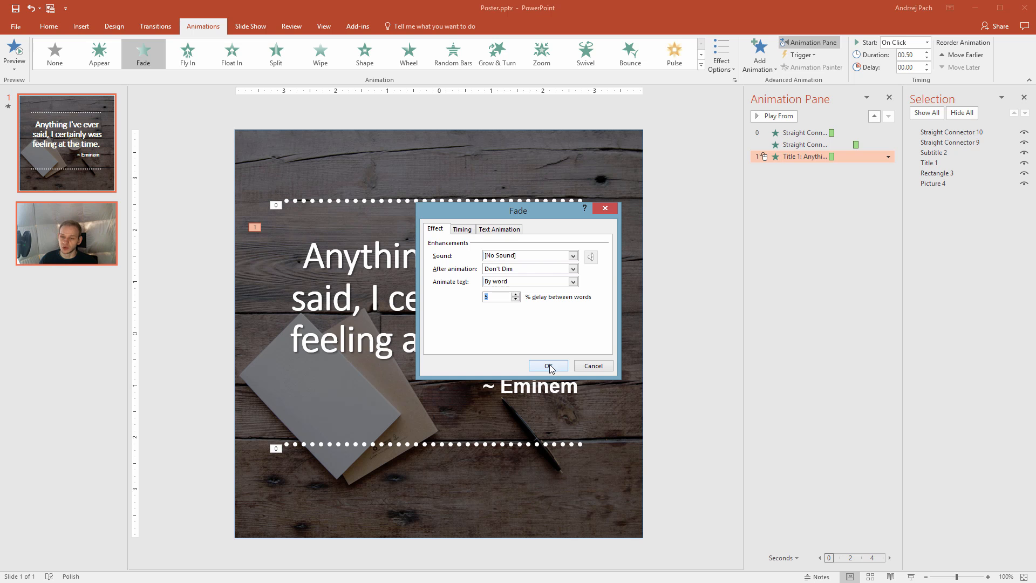
{"action": "left_click", "coordinate": [548, 365]}
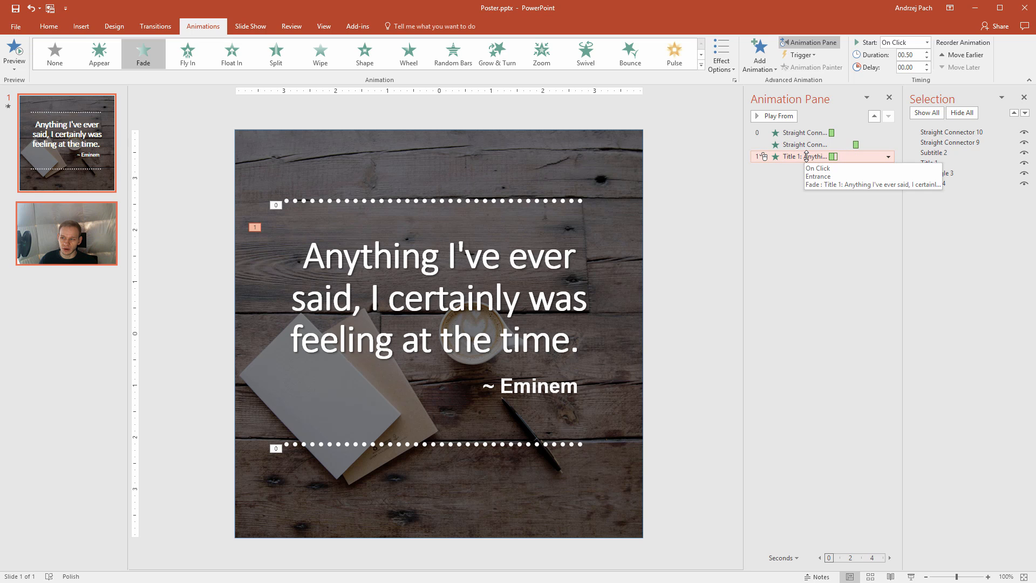
Step: Start the quote's Fade With Previous, with a 3-second duration and 0.25-second delay
{"action": "left_click", "coordinate": [887, 156]}
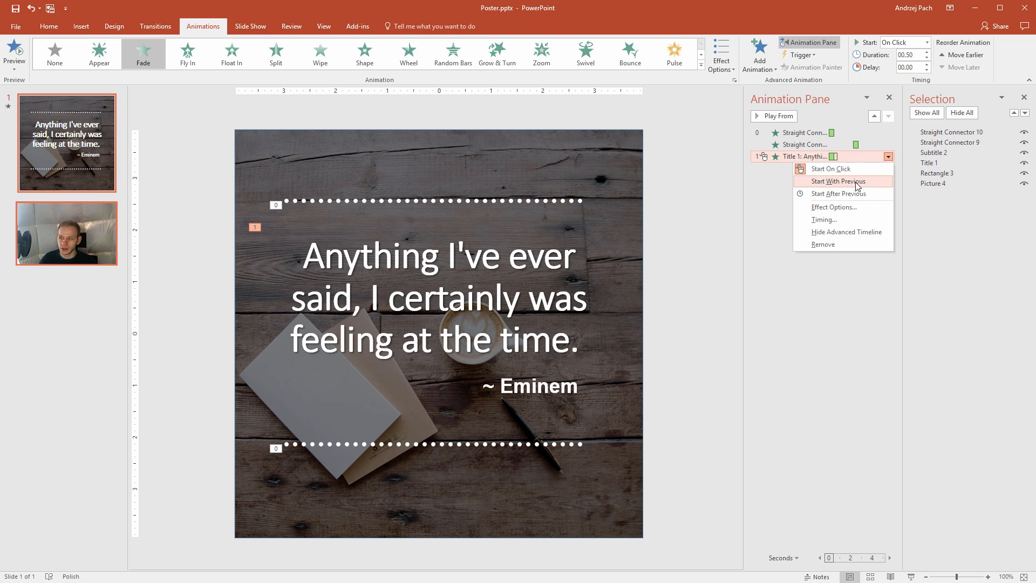
{"action": "left_click", "coordinate": [839, 181]}
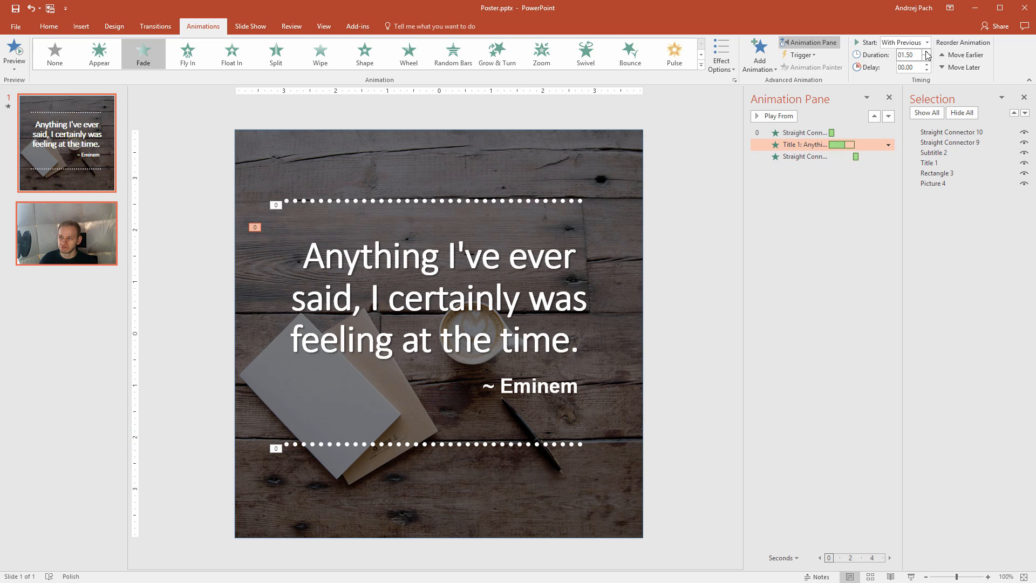
{"action": "left_click", "coordinate": [930, 52]}
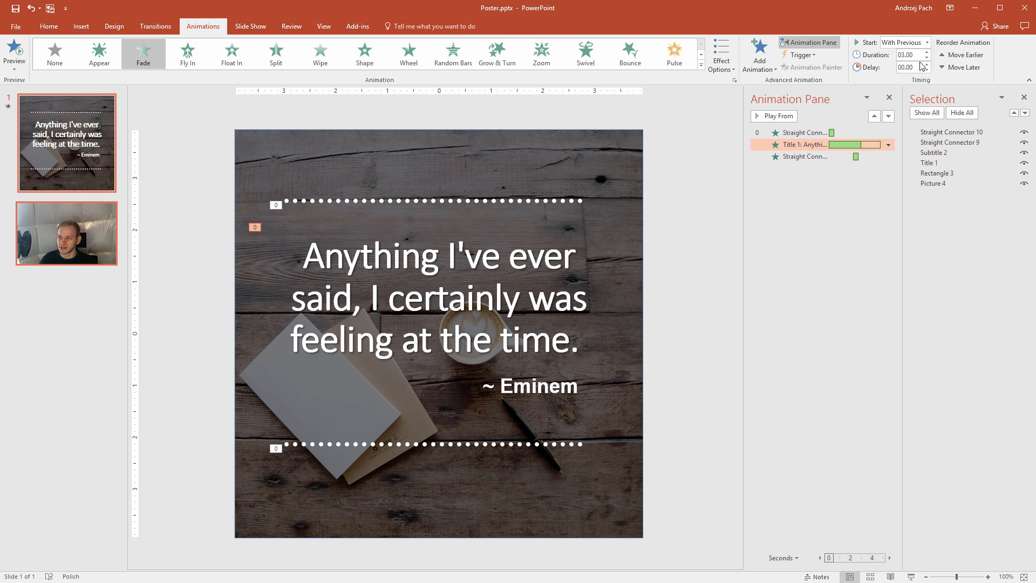
{"action": "left_click", "coordinate": [929, 65]}
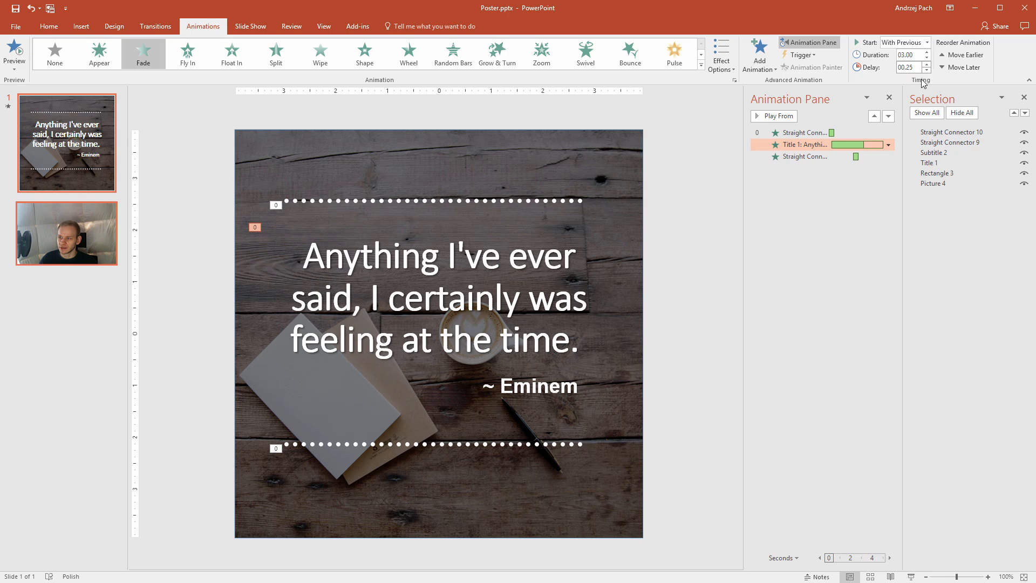
{"action": "left_click", "coordinate": [806, 156]}
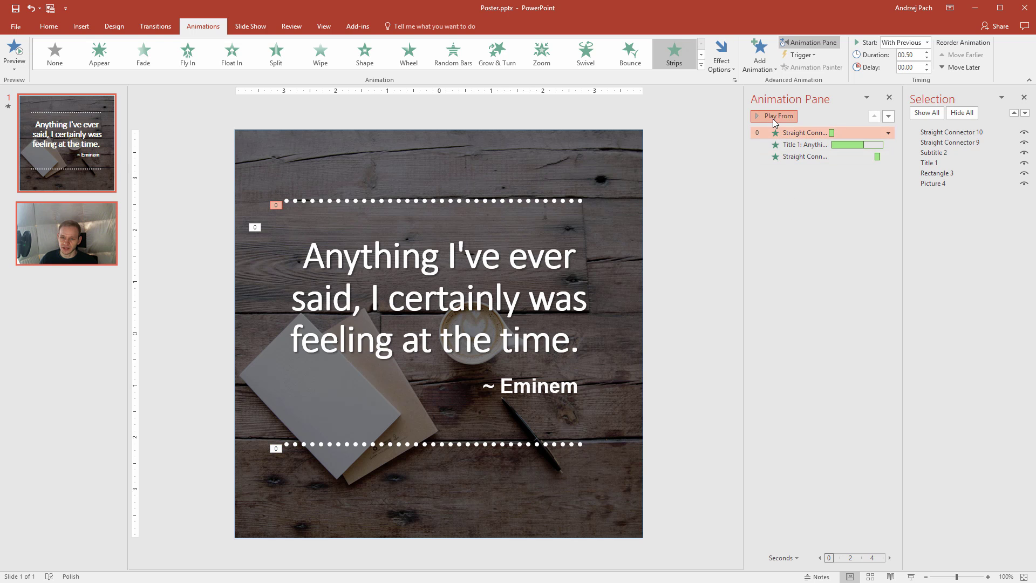
Step: Preview the animations and change the quote's Fade to 1.75 seconds with 0.25-second delay
{"action": "left_click", "coordinate": [774, 116]}
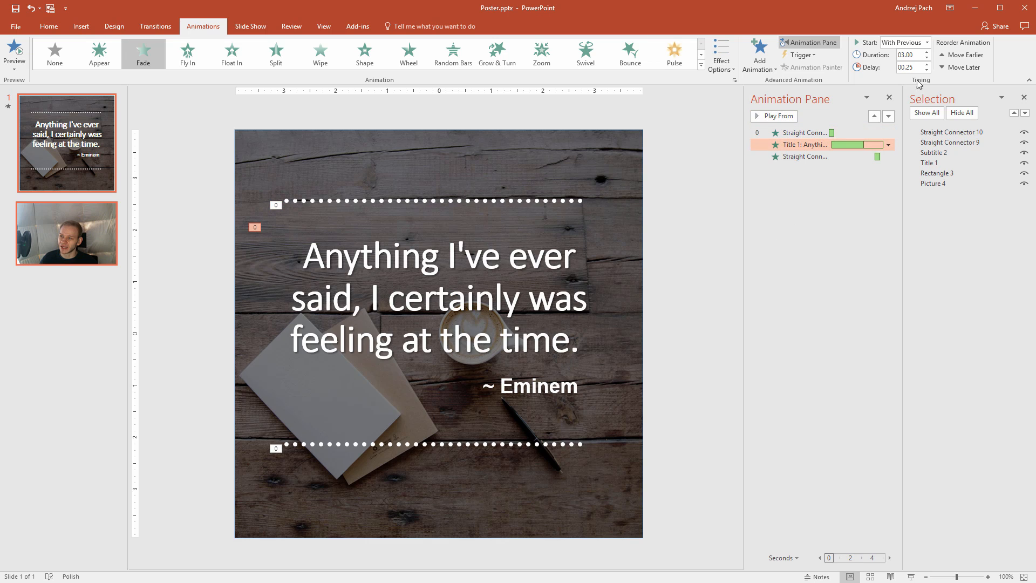
{"action": "left_click", "coordinate": [930, 58]}
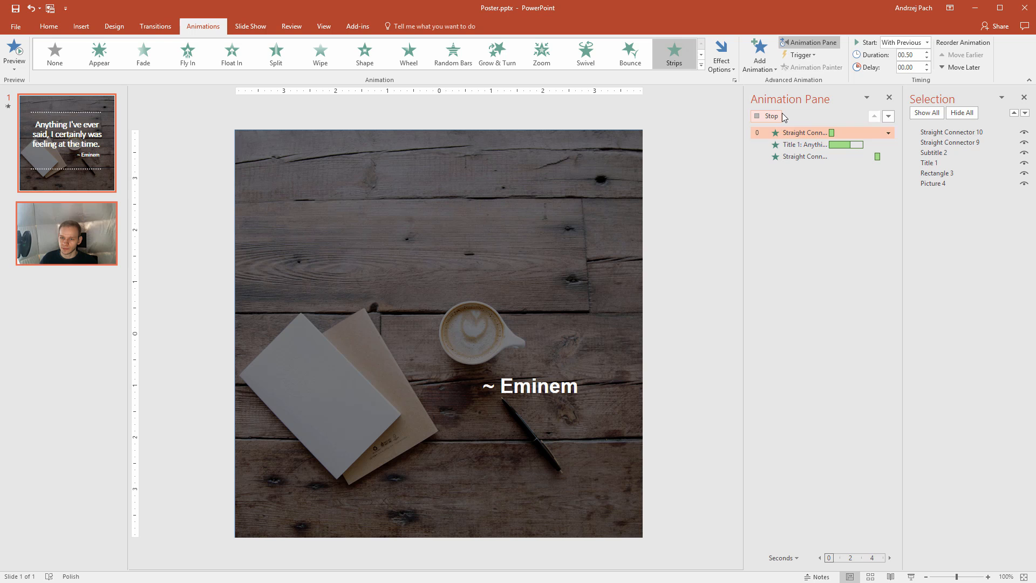
{"action": "left_click", "coordinate": [809, 144]}
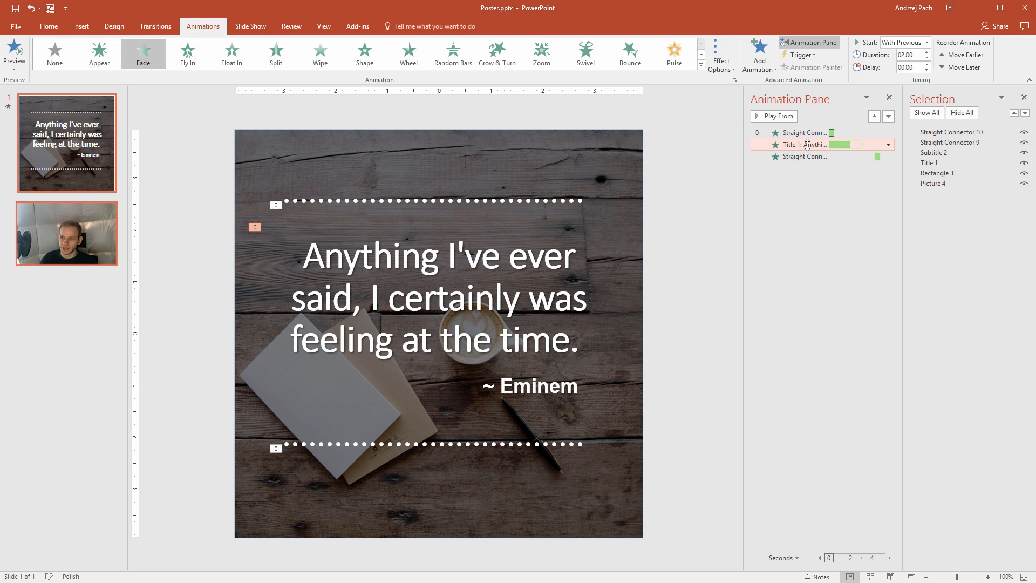
{"action": "left_click", "coordinate": [927, 64]}
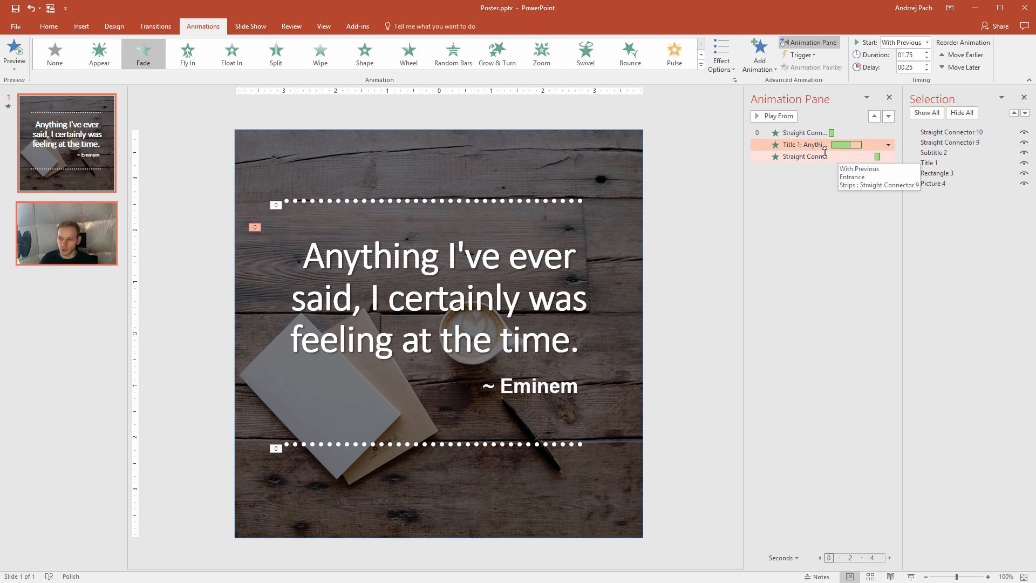
{"action": "left_click", "coordinate": [530, 386]}
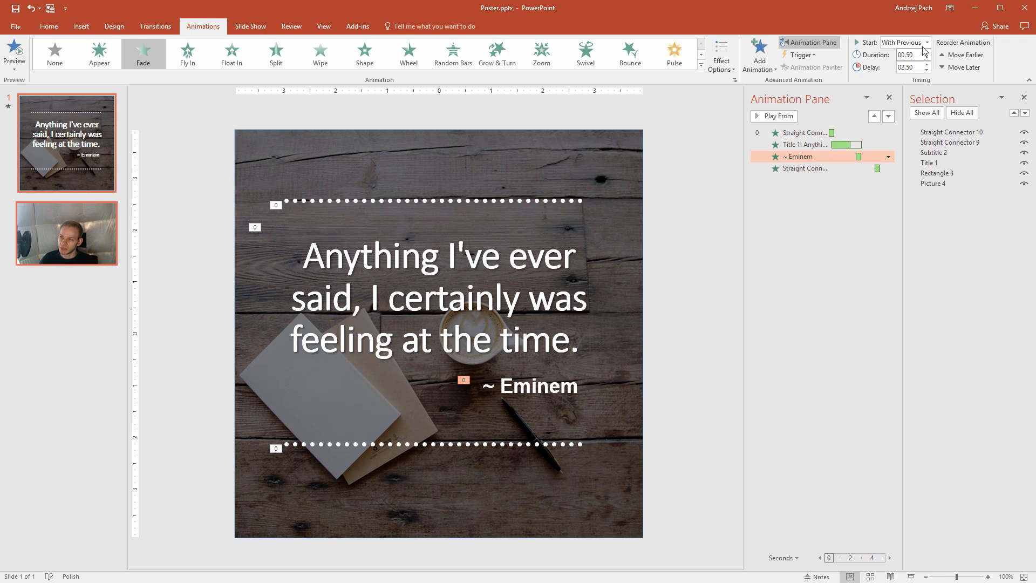
Step: Give the attribution's Fade a 2.5 s delay and 0.75 s duration; delay the bottom line 2.75 s
{"action": "left_click", "coordinate": [942, 52]}
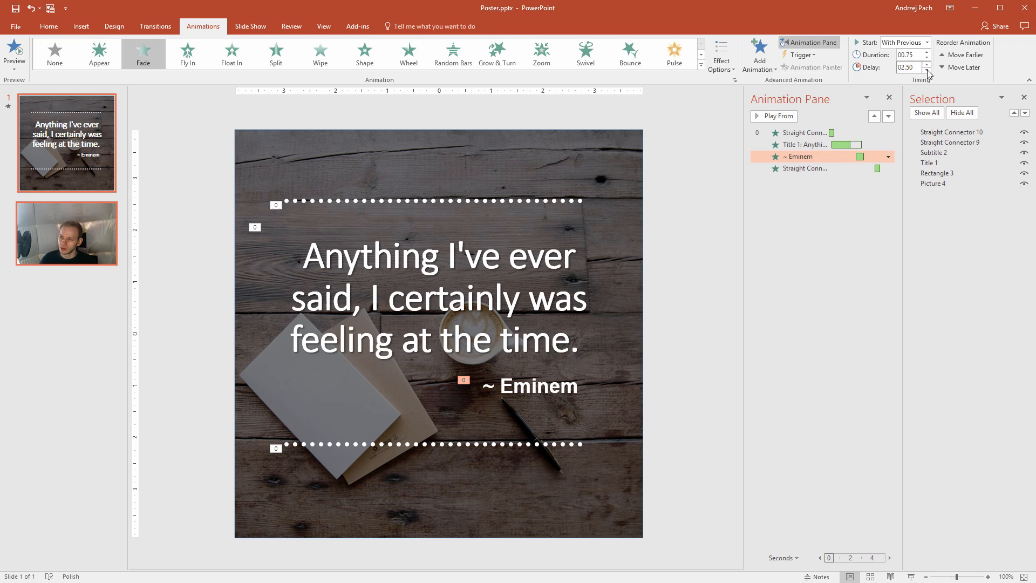
{"action": "left_click", "coordinate": [926, 70]}
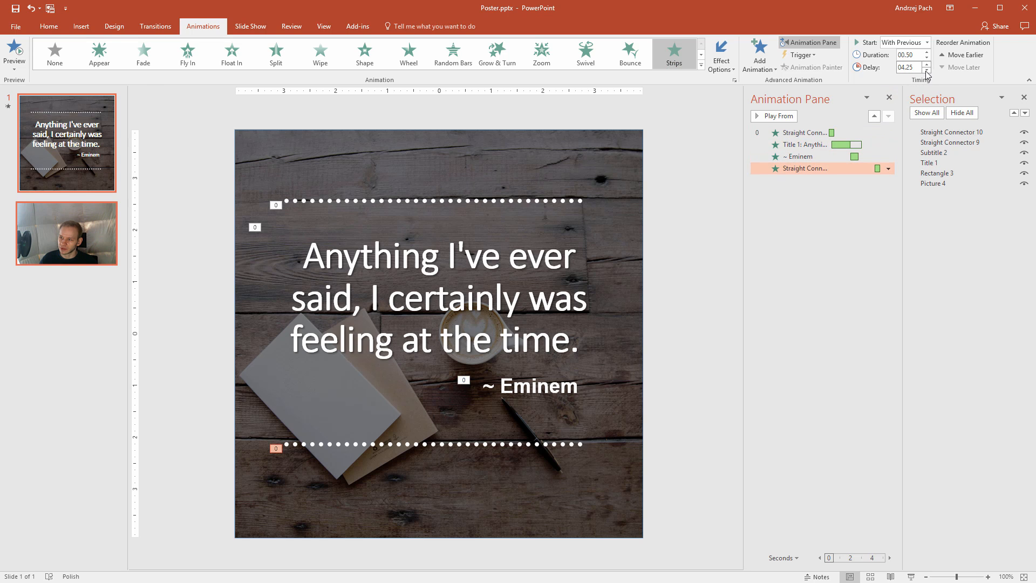
{"action": "left_click", "coordinate": [932, 70]}
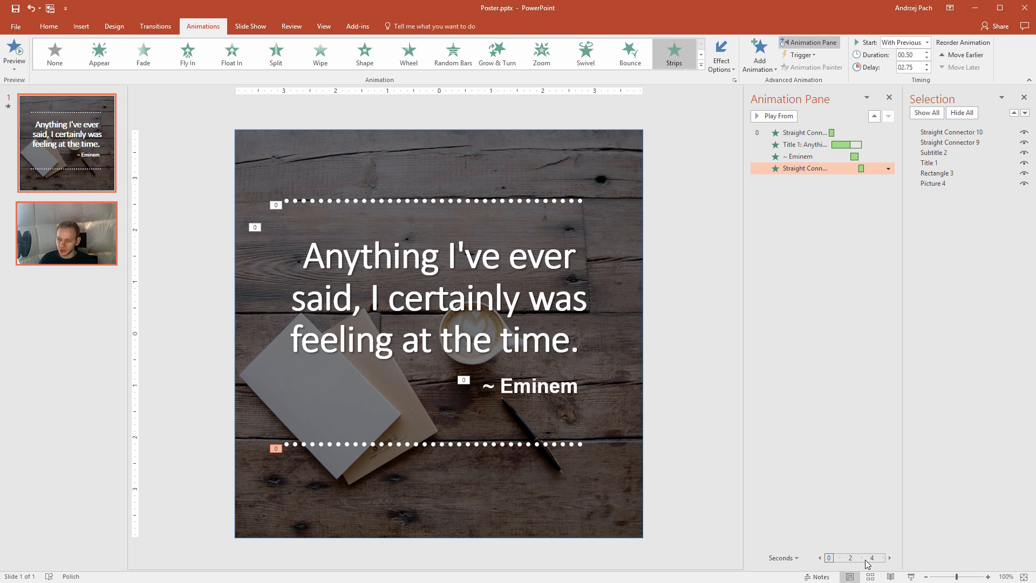
{"action": "mouse_move", "coordinate": [866, 502]}
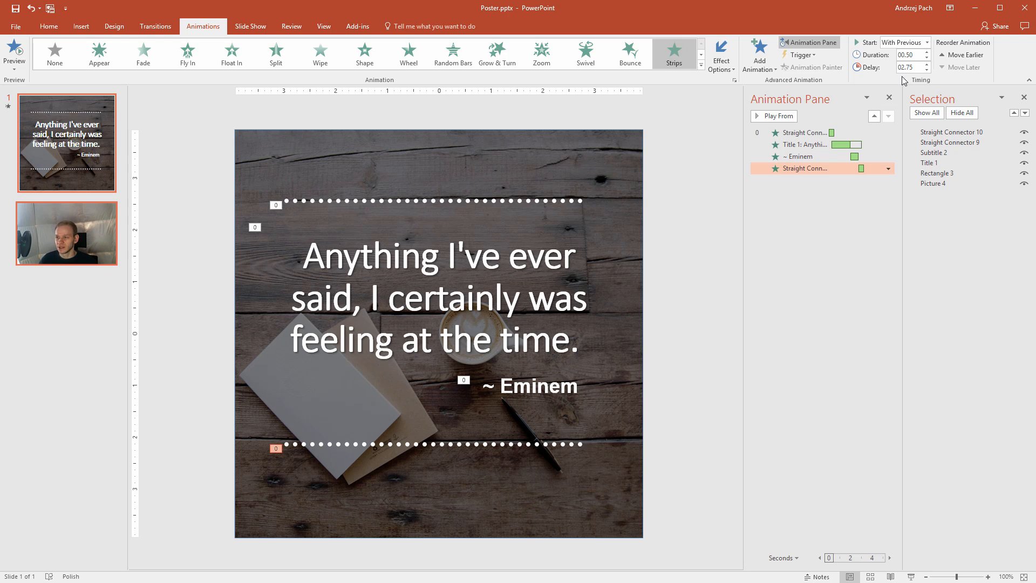
{"action": "left_click", "coordinate": [906, 55]}
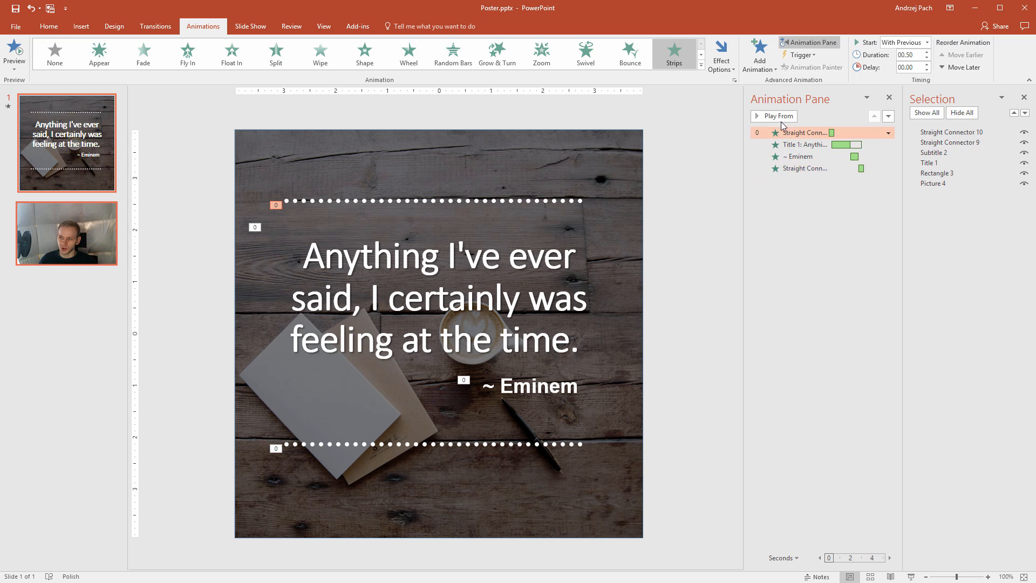
Step: Preview, then set the bottom dotted line's Strips to a 2.25 s delay over 0.75 s
{"action": "left_click", "coordinate": [774, 116]}
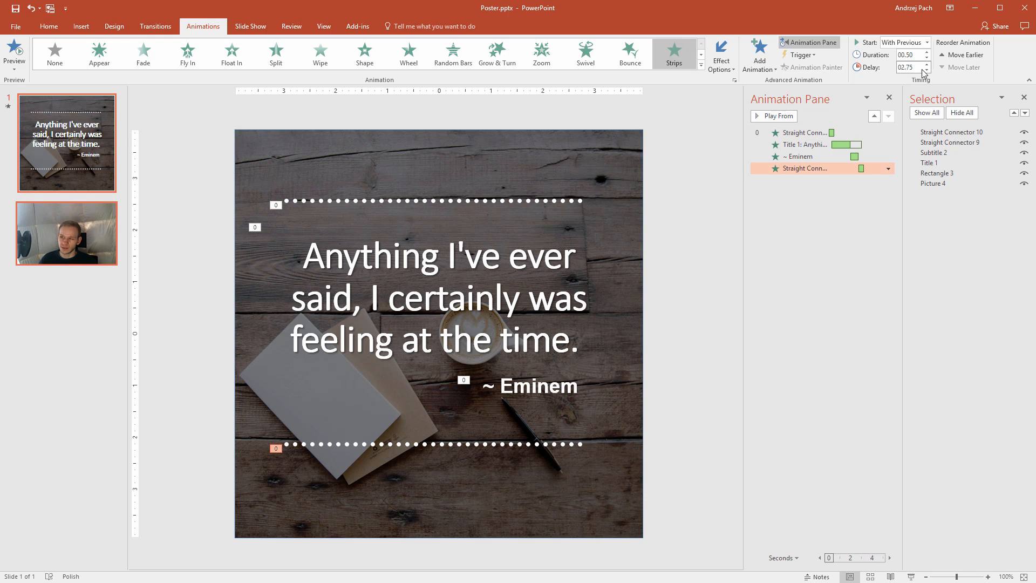
{"action": "left_click", "coordinate": [927, 70]}
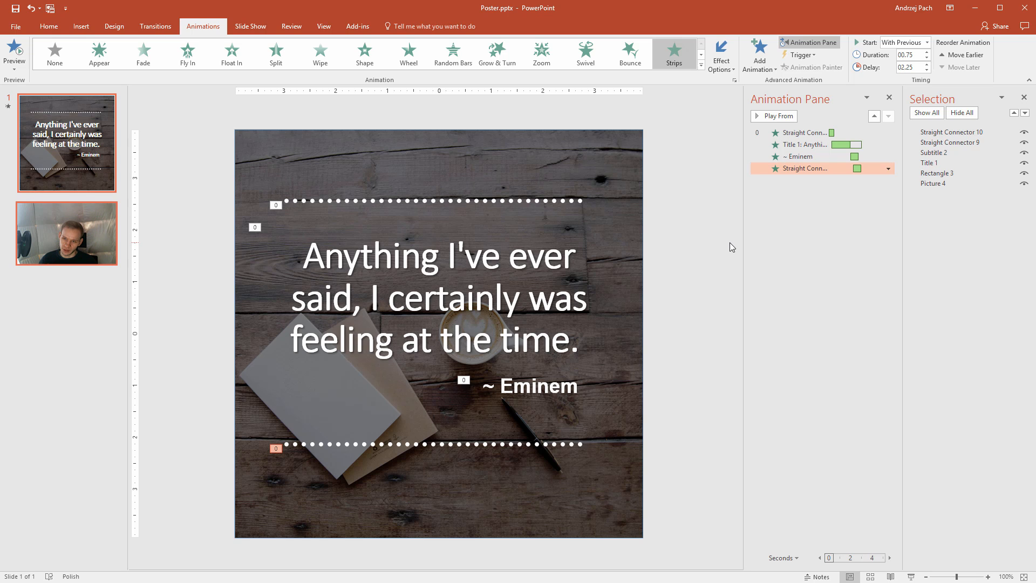
{"action": "mouse_move", "coordinate": [157, 26]}
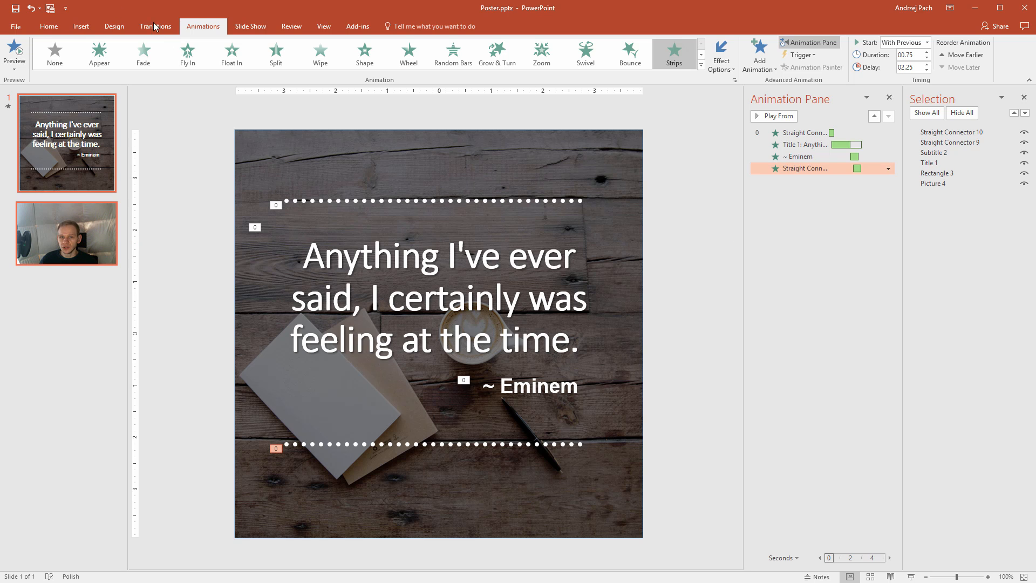
Step: Turn off On Mouse Click and set the slide to advance after 00:10.00
{"action": "left_click", "coordinate": [155, 26]}
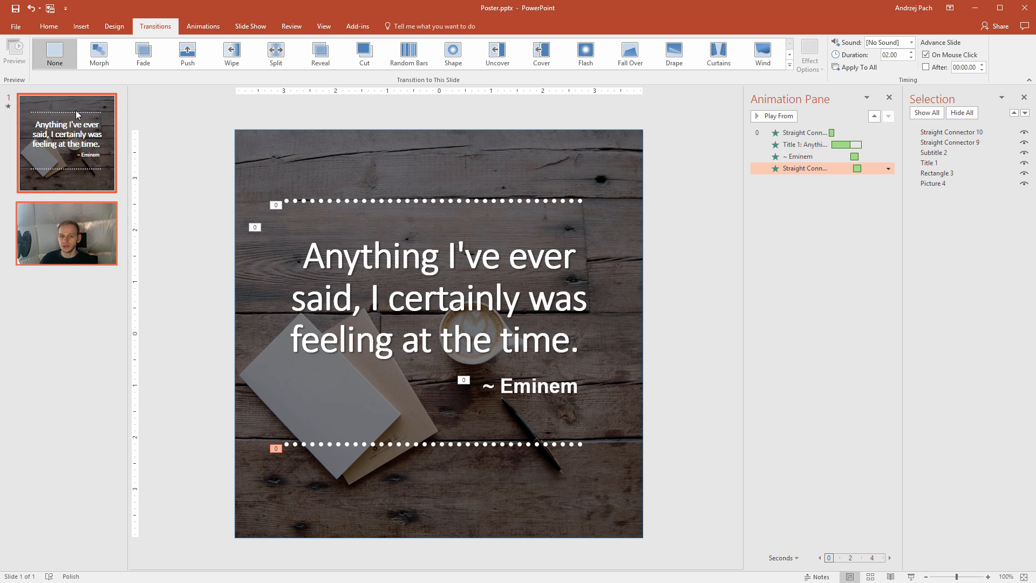
{"action": "mouse_move", "coordinate": [63, 161]}
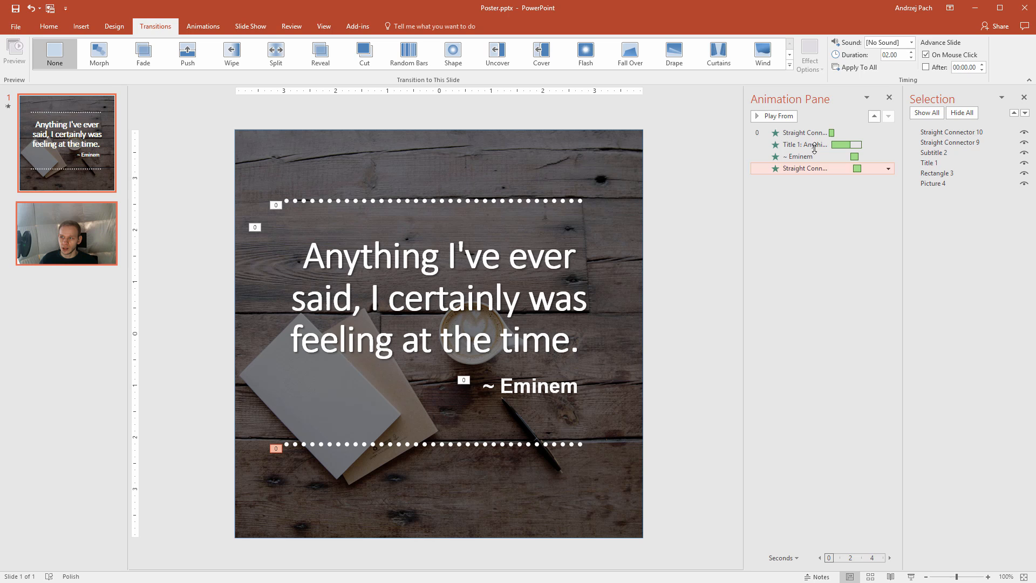
{"action": "left_click", "coordinate": [927, 55]}
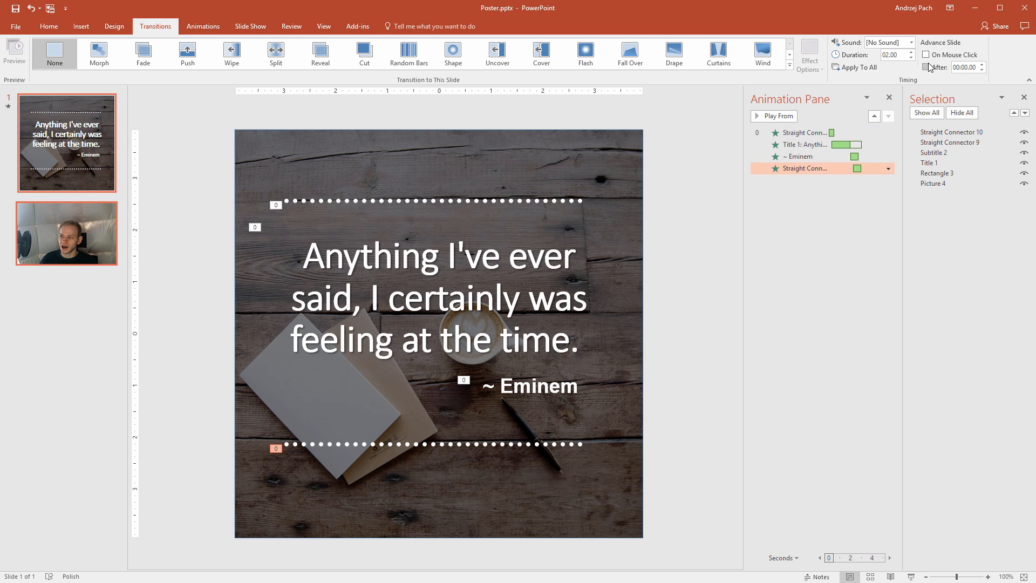
{"action": "left_click", "coordinate": [928, 67]}
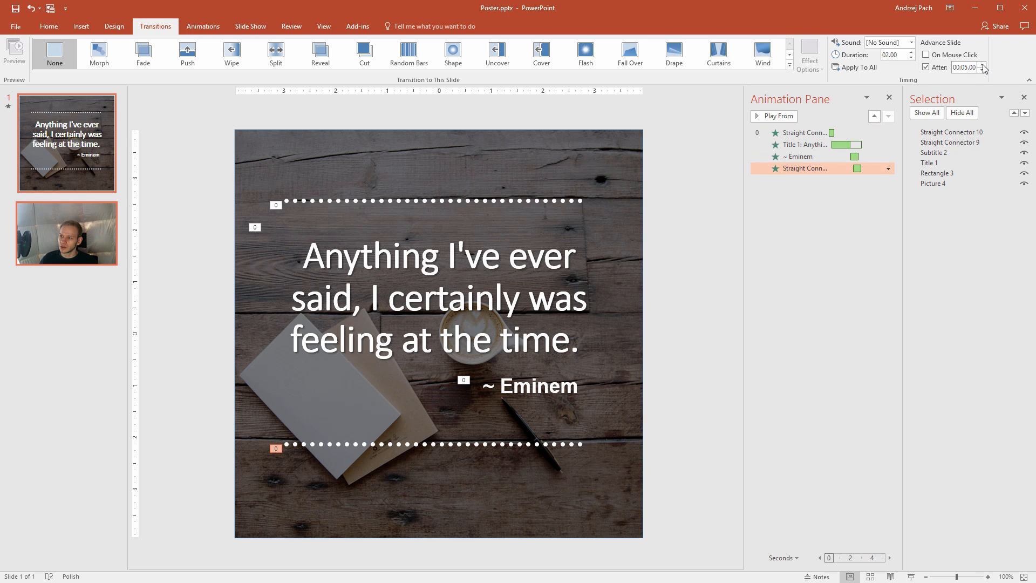
{"action": "left_click", "coordinate": [991, 65]}
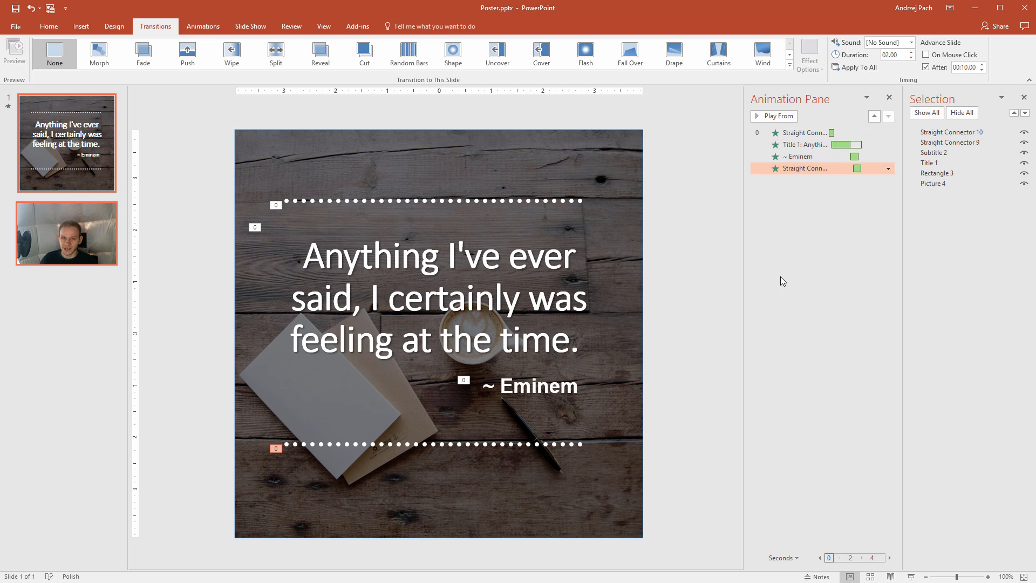
Step: Use File > Export > Create a Video at Presentation Quality to reach the Poster.mp4 save dialog
{"action": "left_click", "coordinate": [19, 26]}
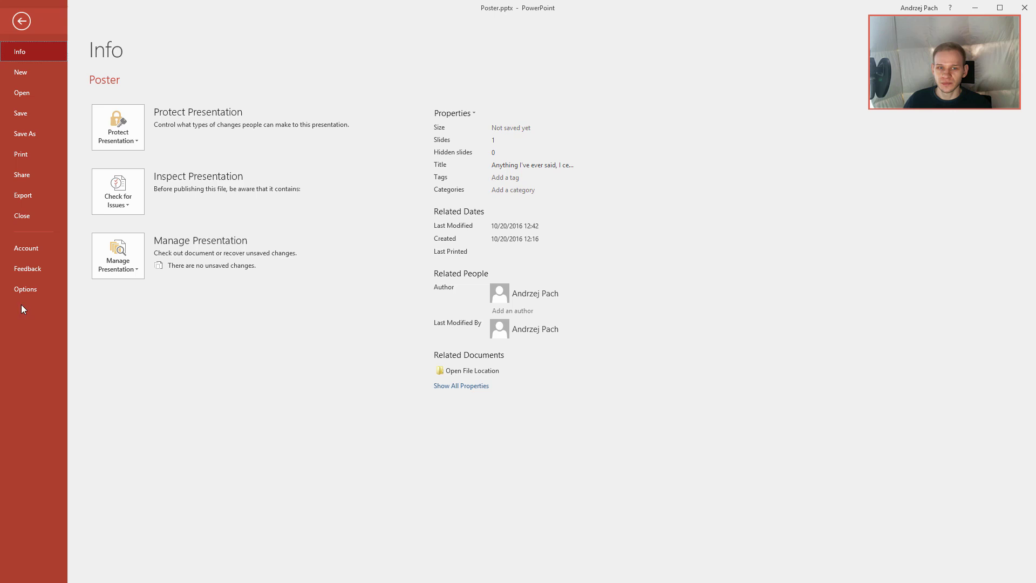
{"action": "left_click", "coordinate": [22, 195]}
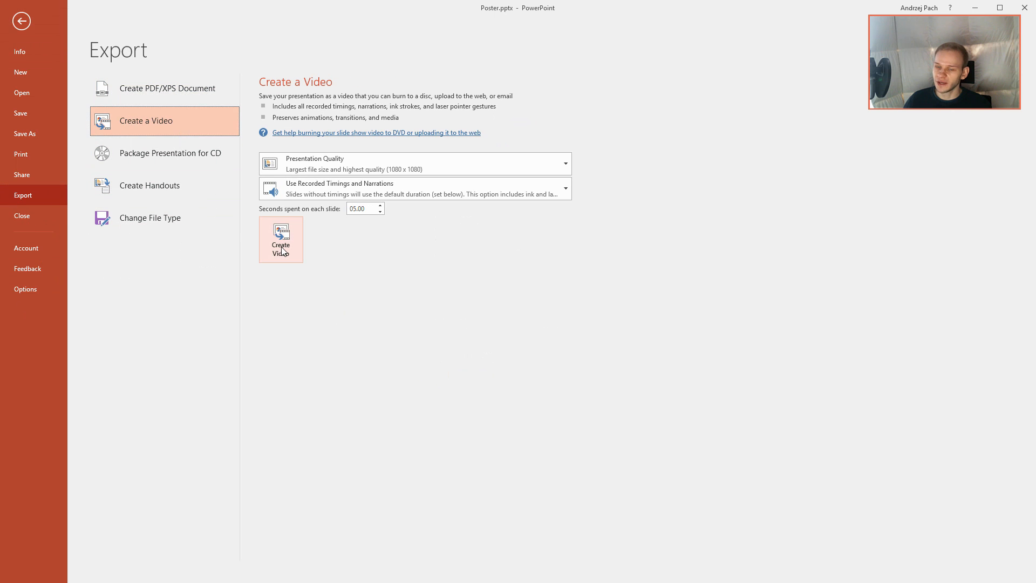
{"action": "left_click", "coordinate": [281, 239]}
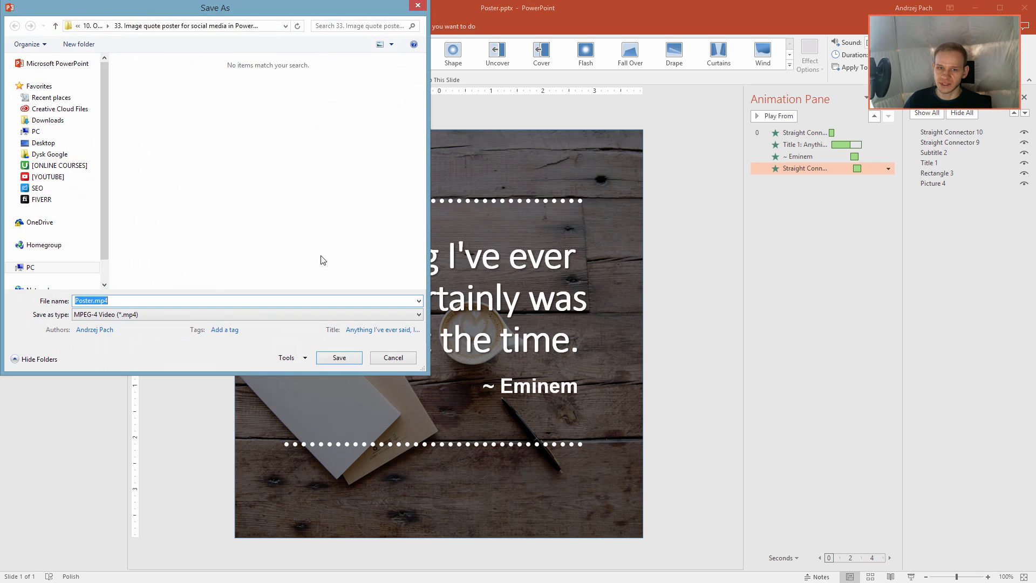